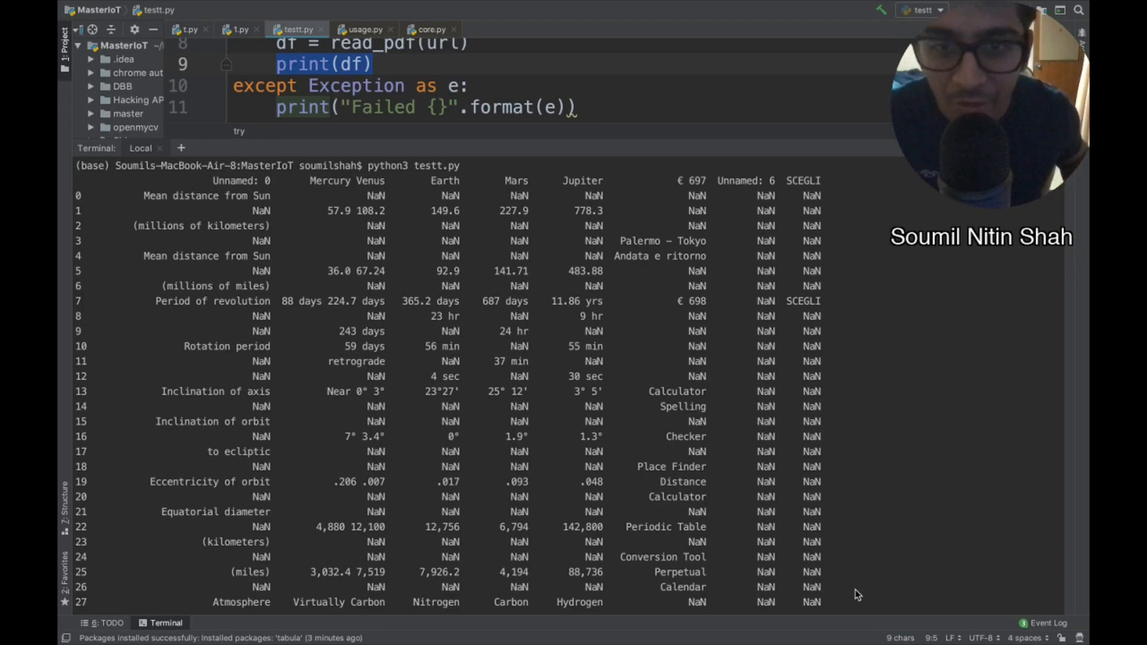
mouse_move(453, 427)
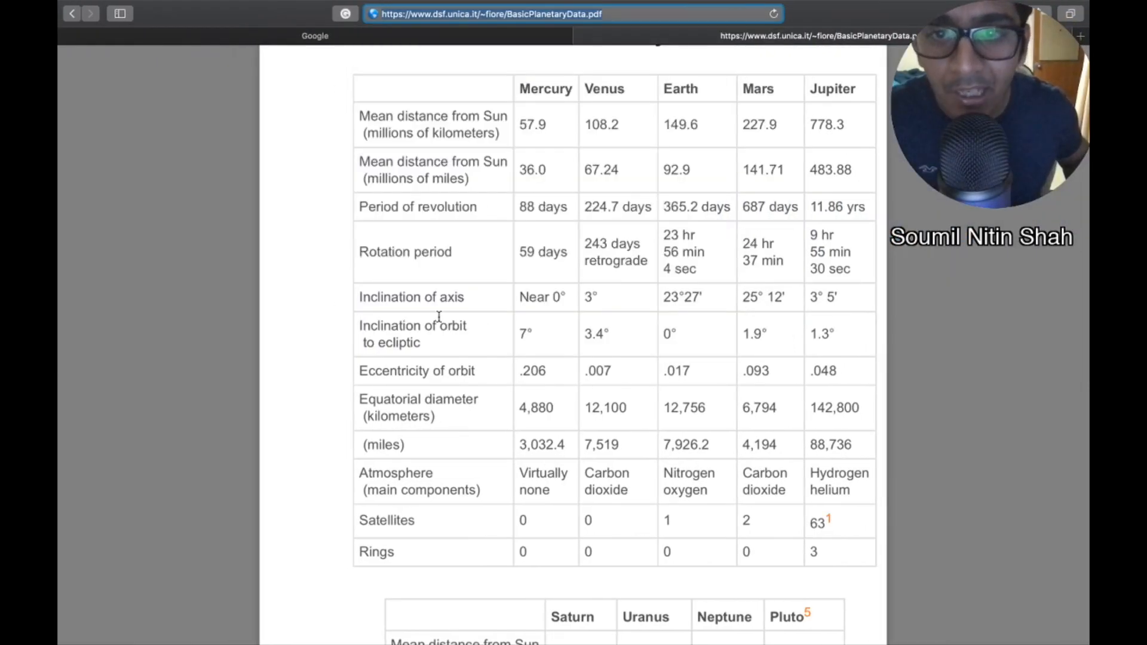
Step: Open the Basic Planetary Data PDF, scroll through both planet tables, then start a system search
scroll("up", 3)
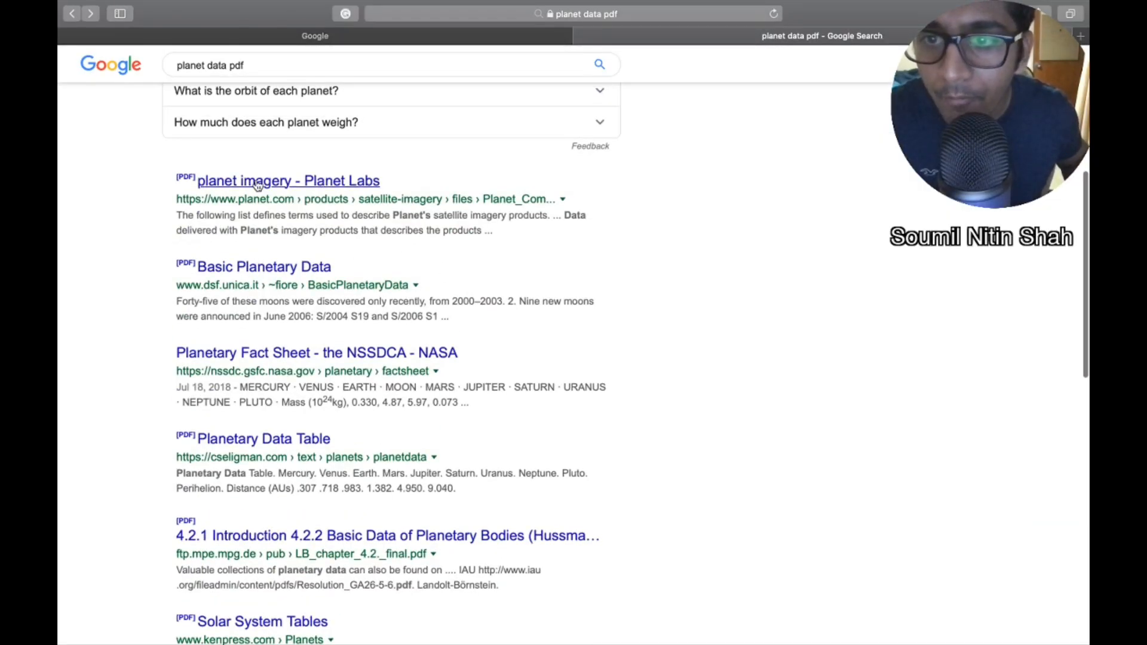
left_click(264, 266)
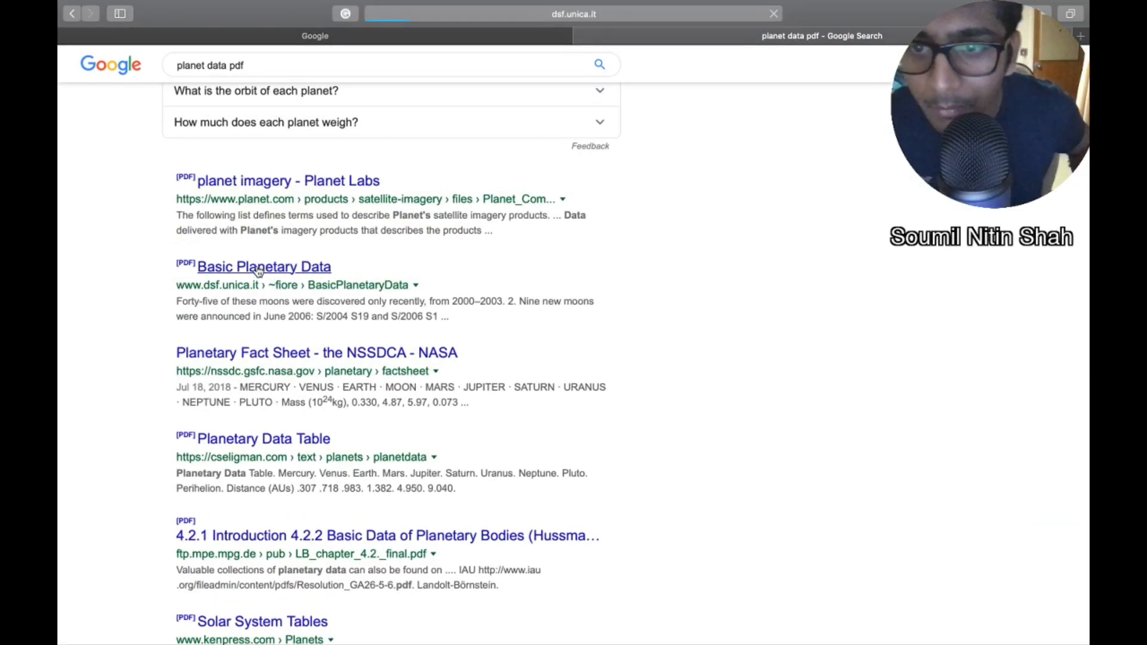
left_click(264, 266)
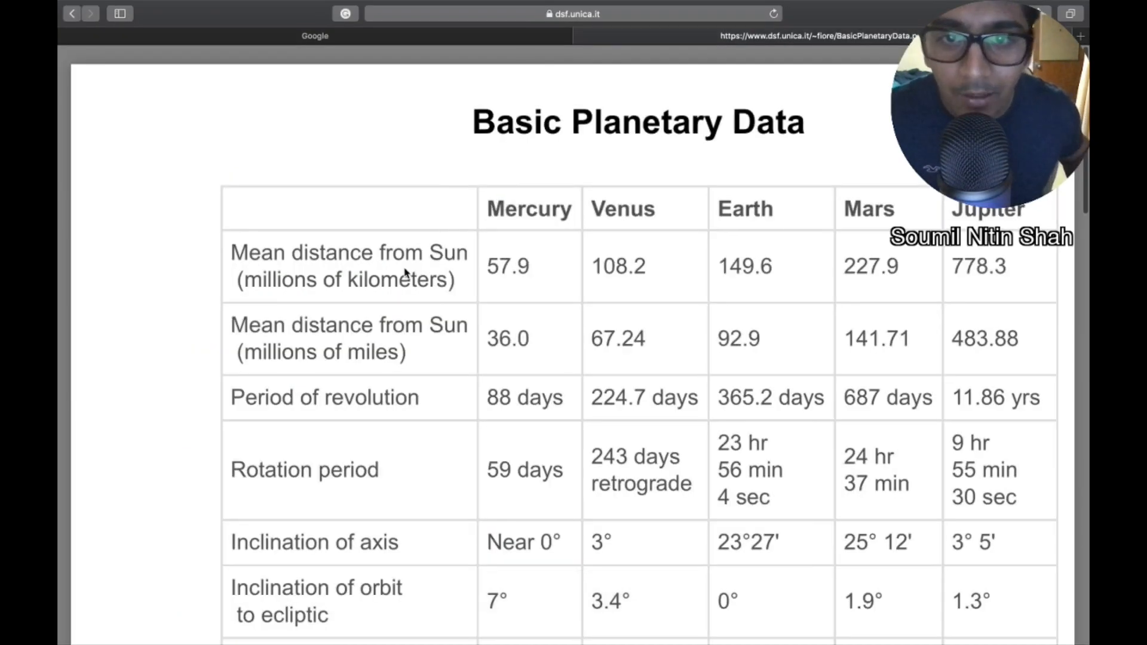
scroll("down", 3)
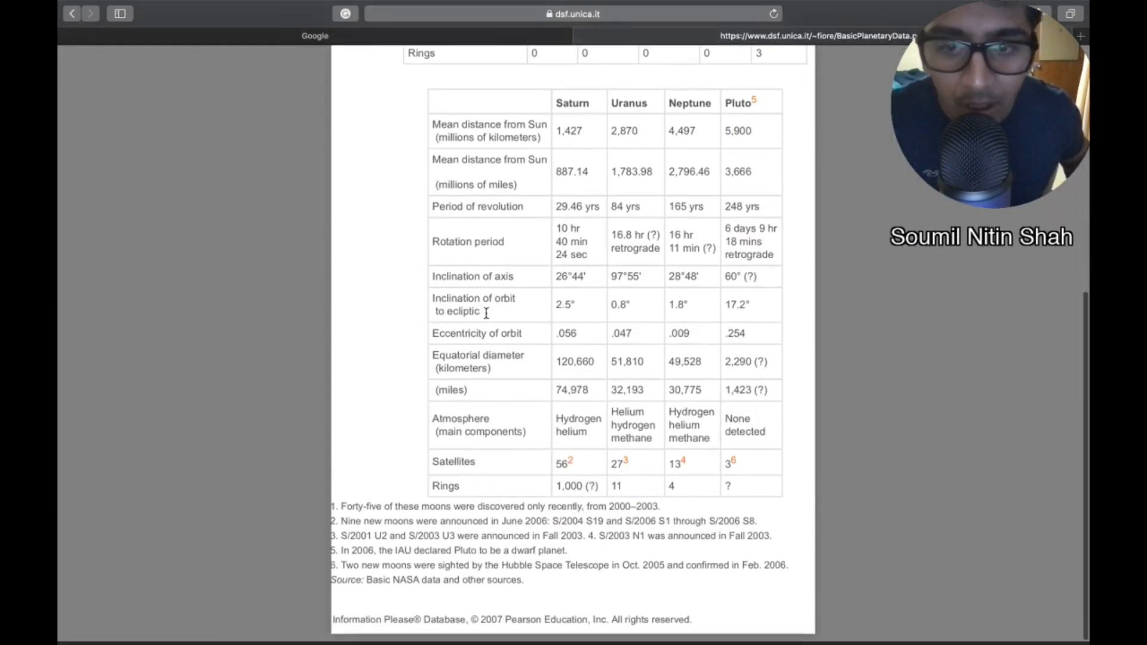
scroll("up", 3)
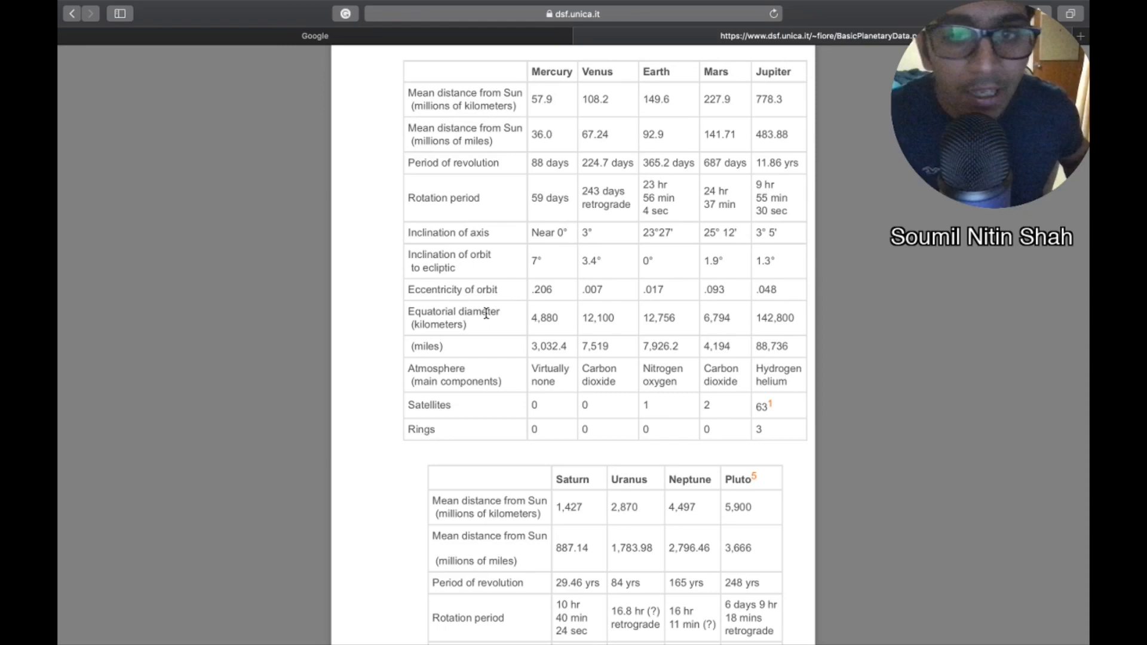
scroll("up", 3)
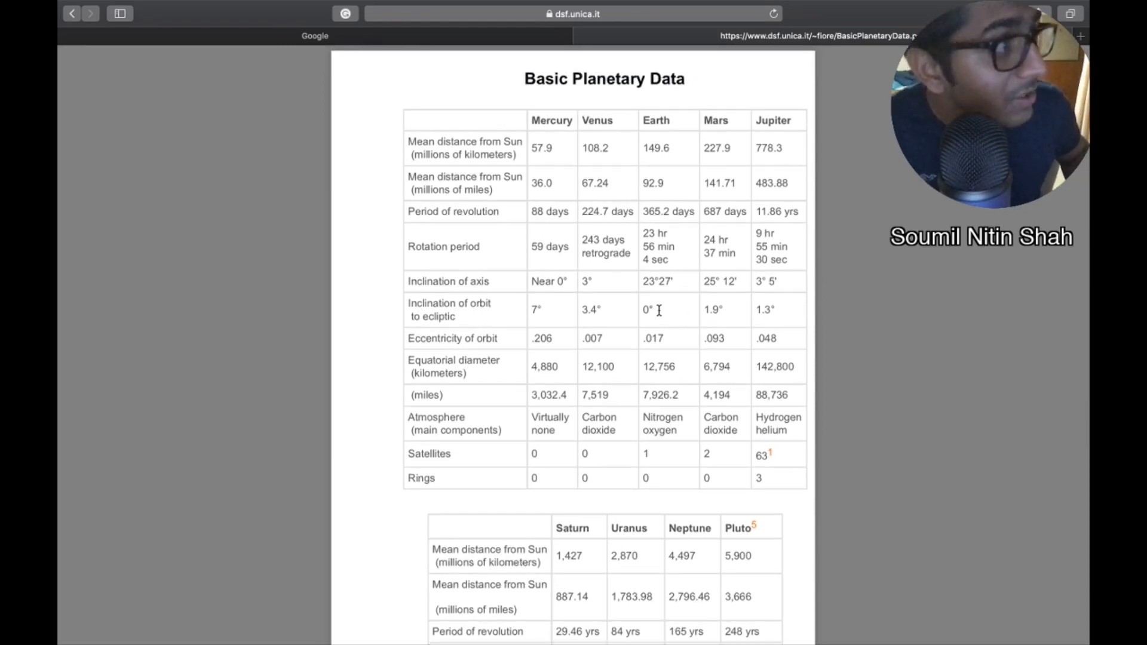
mouse_move(639, 291)
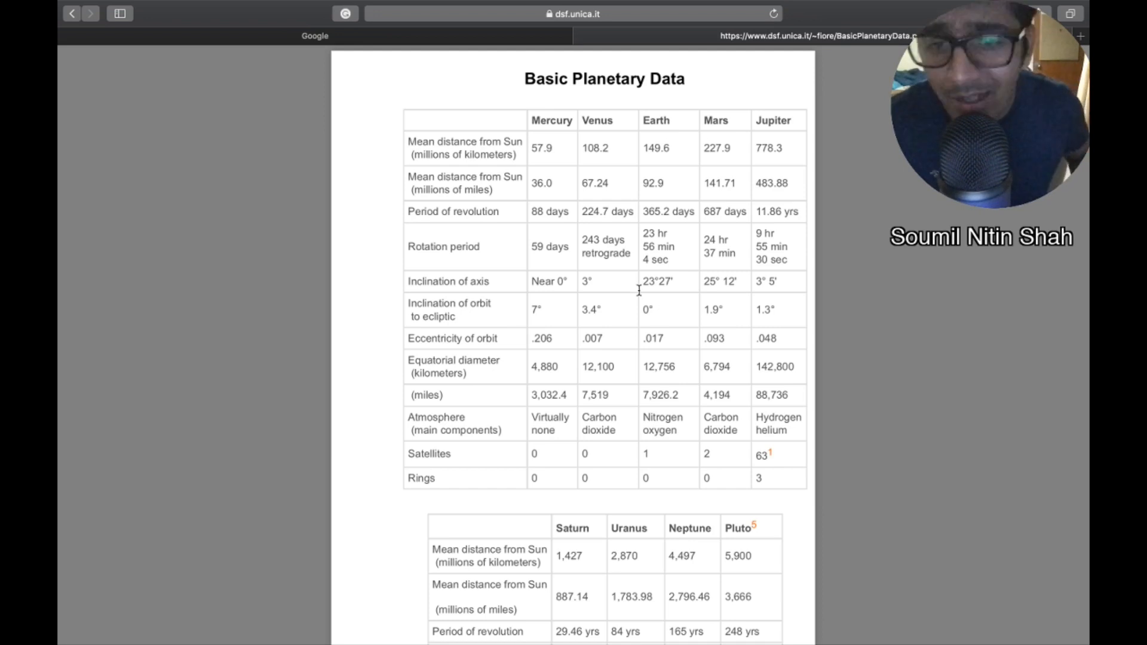
mouse_move(580, 225)
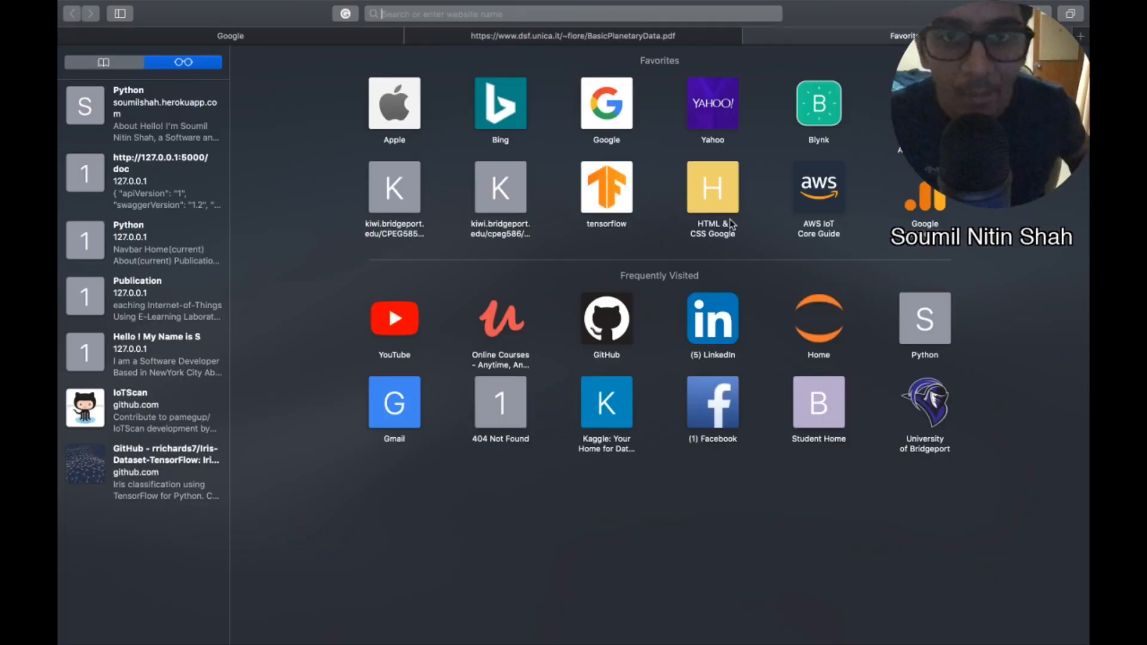
type("goog")
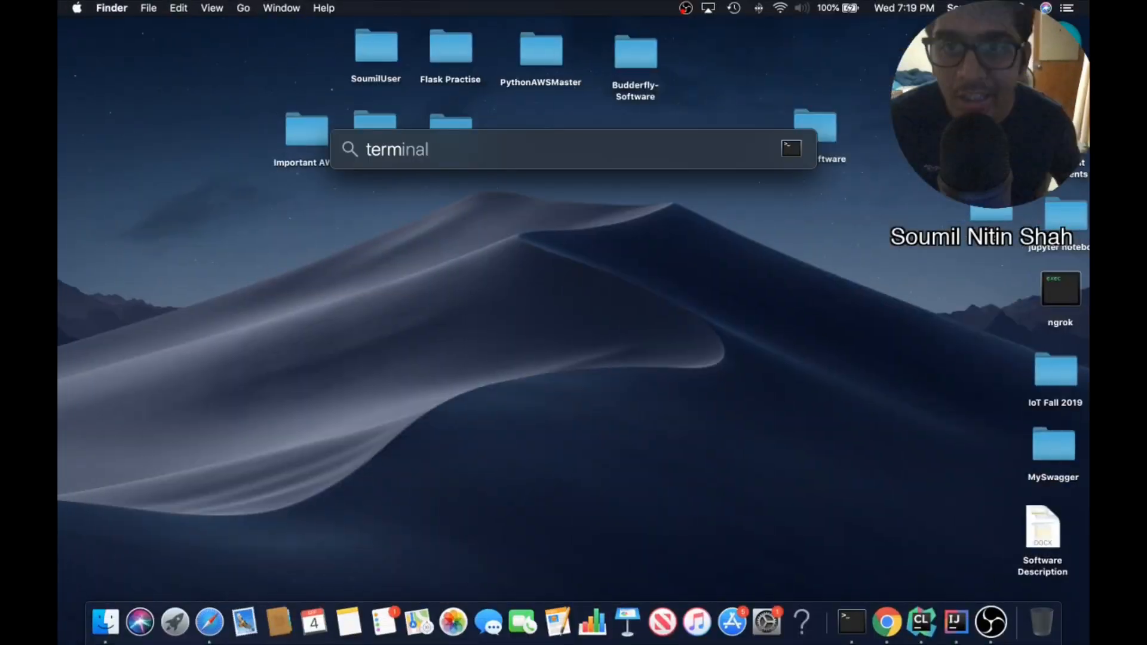
Step: Launch Terminal and enter the command 'pip install tabula-py'
key("Return")
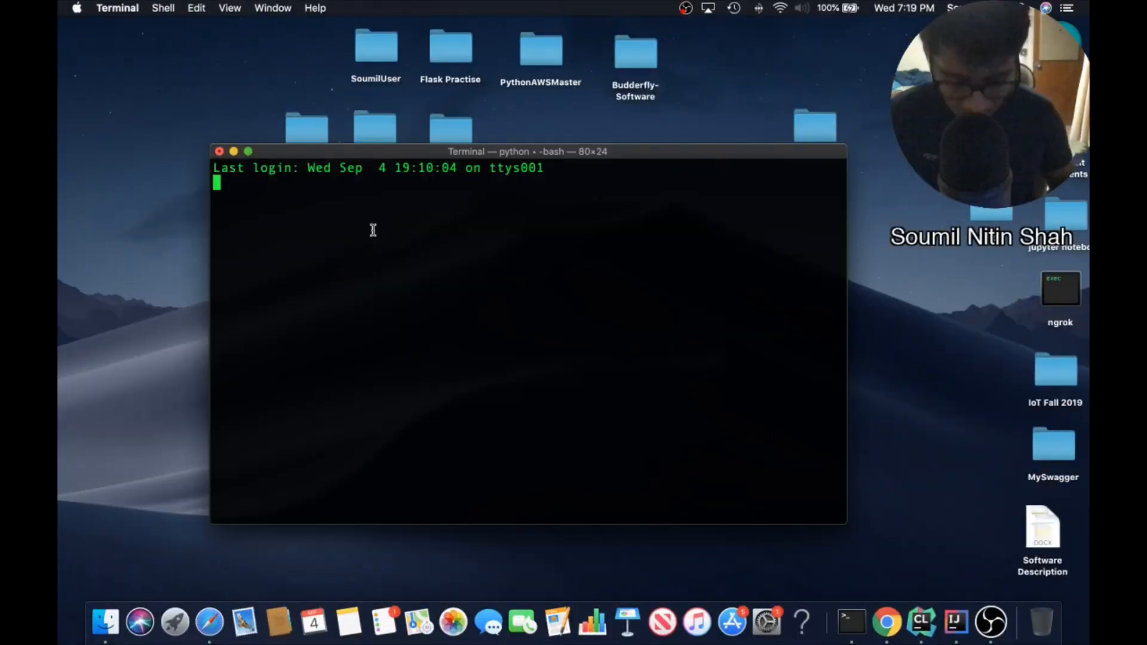
type("pip i")
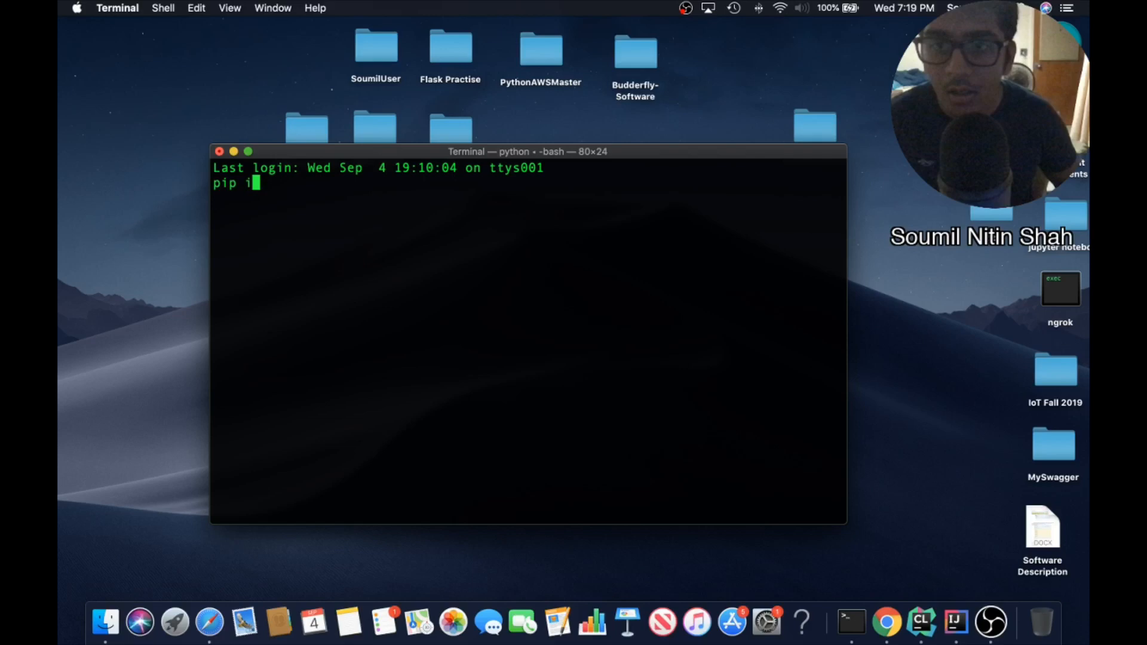
key("Ctrl+U")
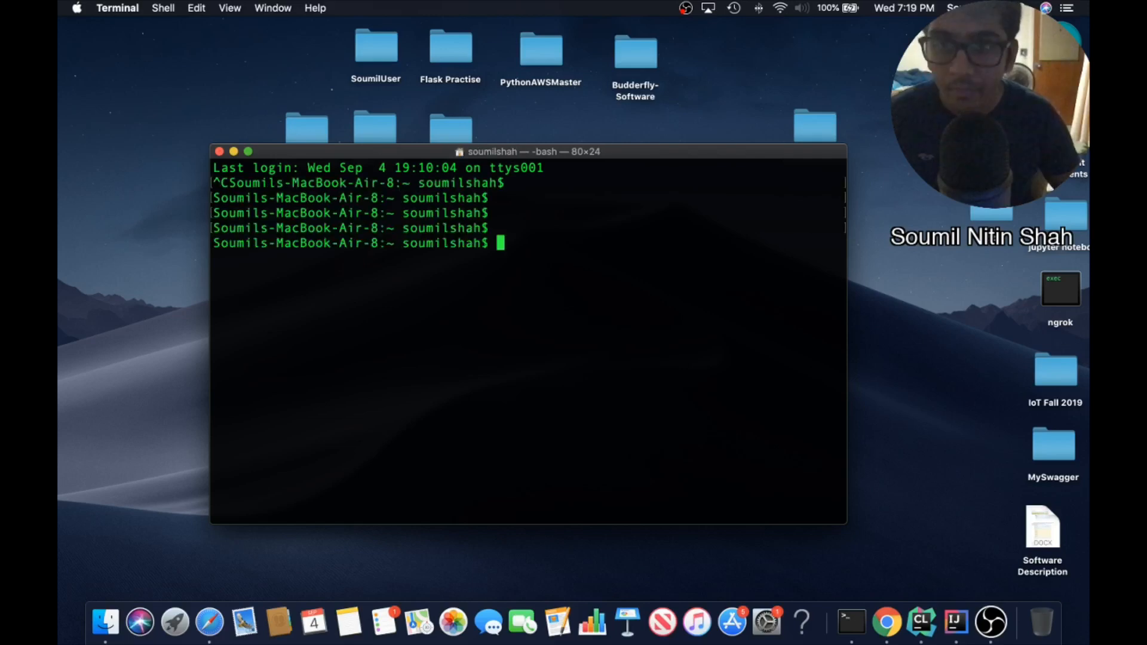
type("pip")
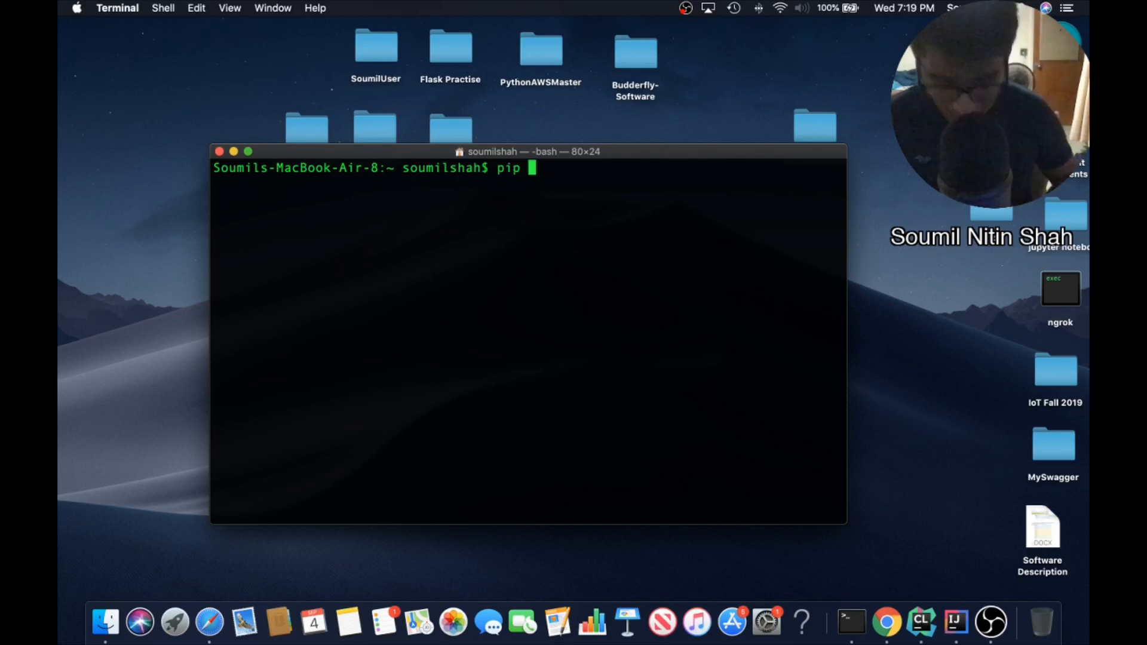
type("install tab")
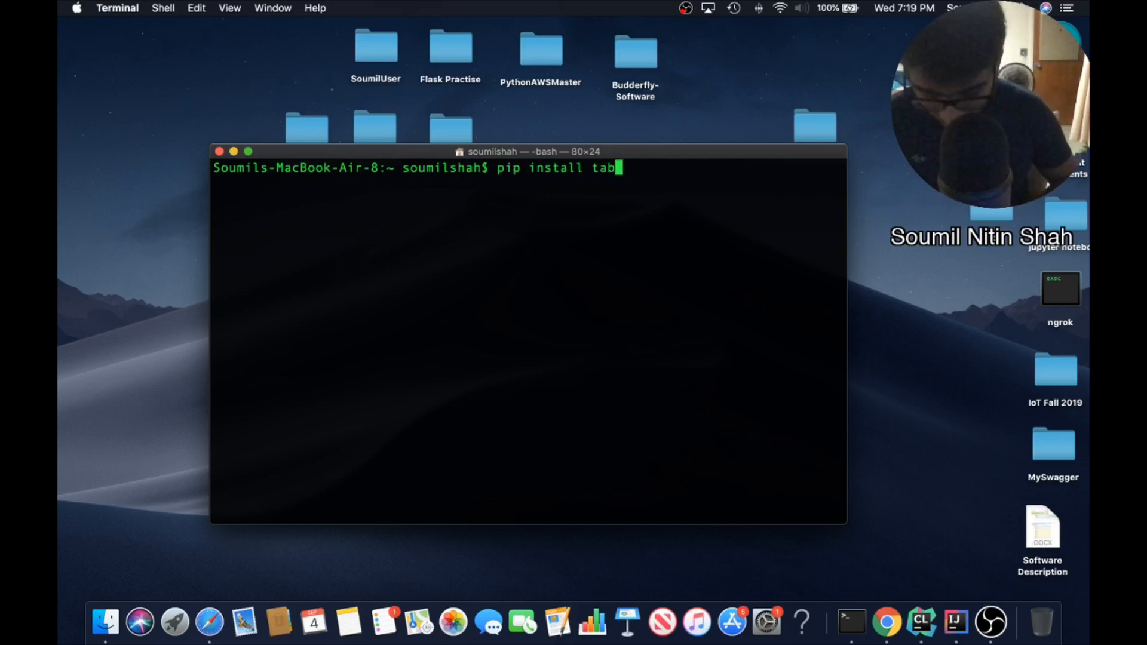
type("ula")
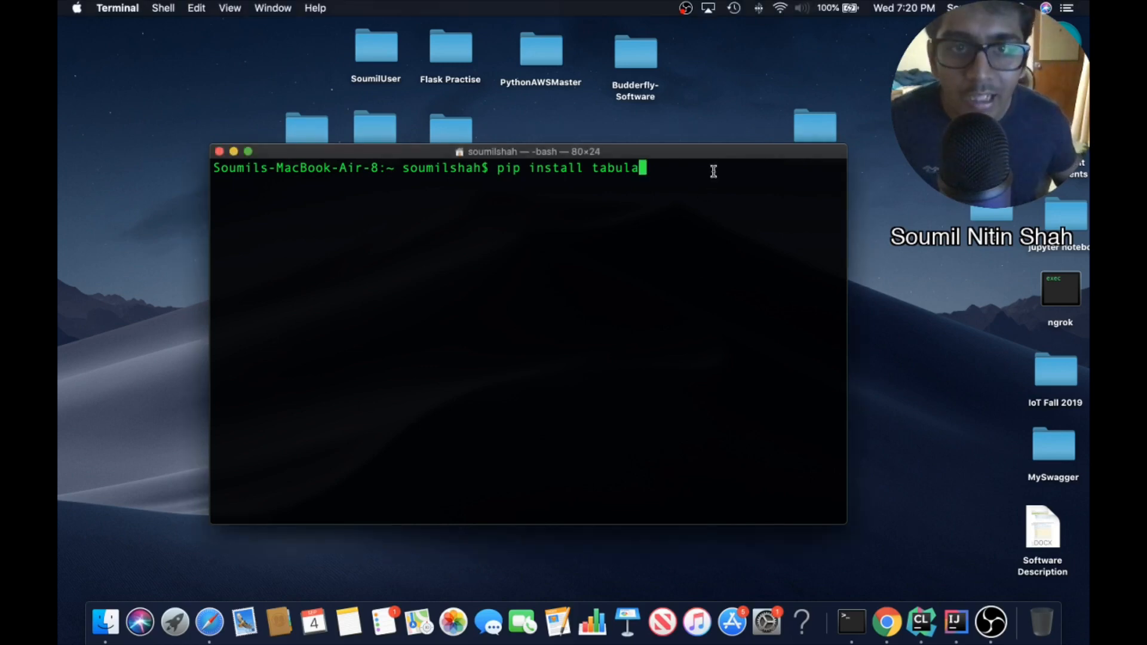
type("-py")
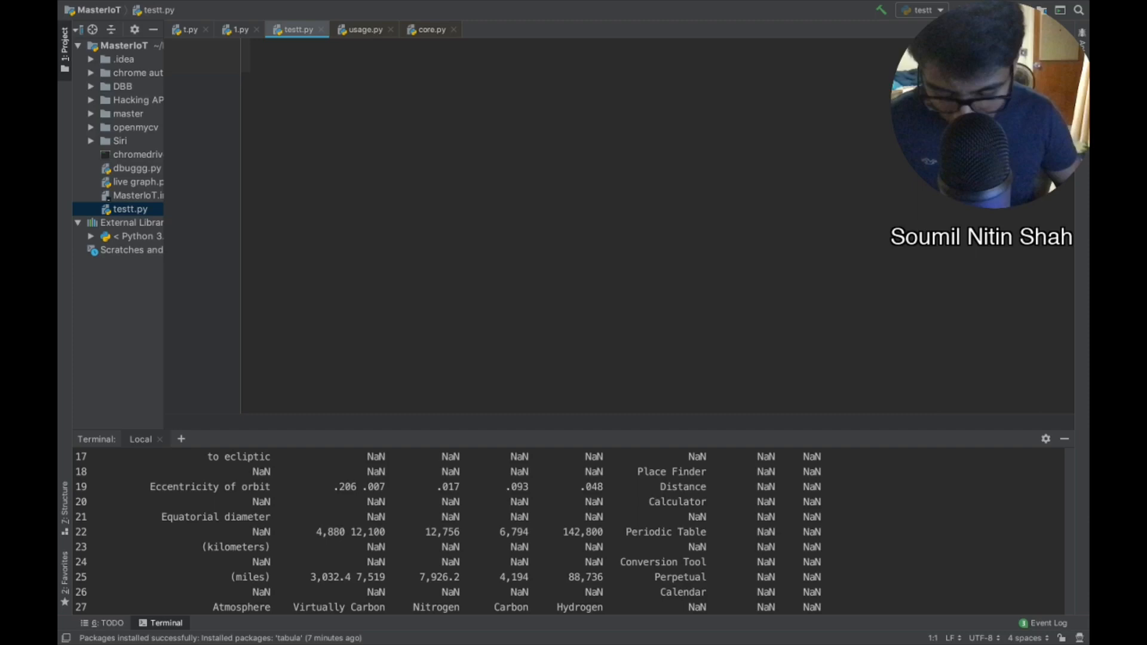
Step: Add 'from tabula import read_pdf' and 'import ssl', then begin an empty url variable
type("from tab")
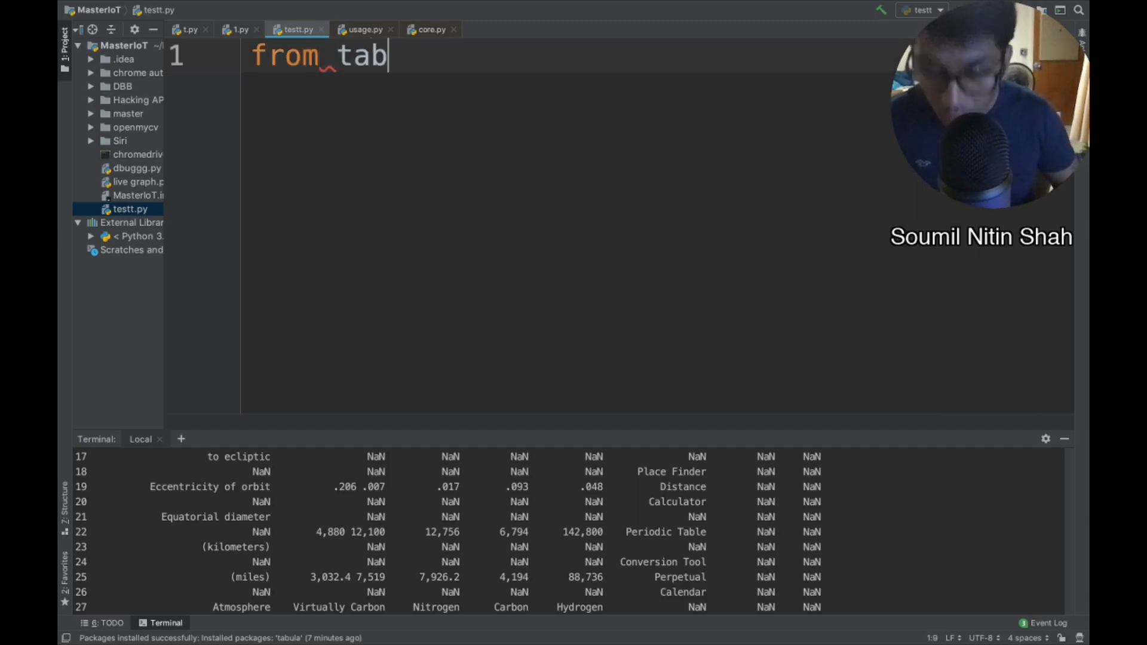
type("ula")
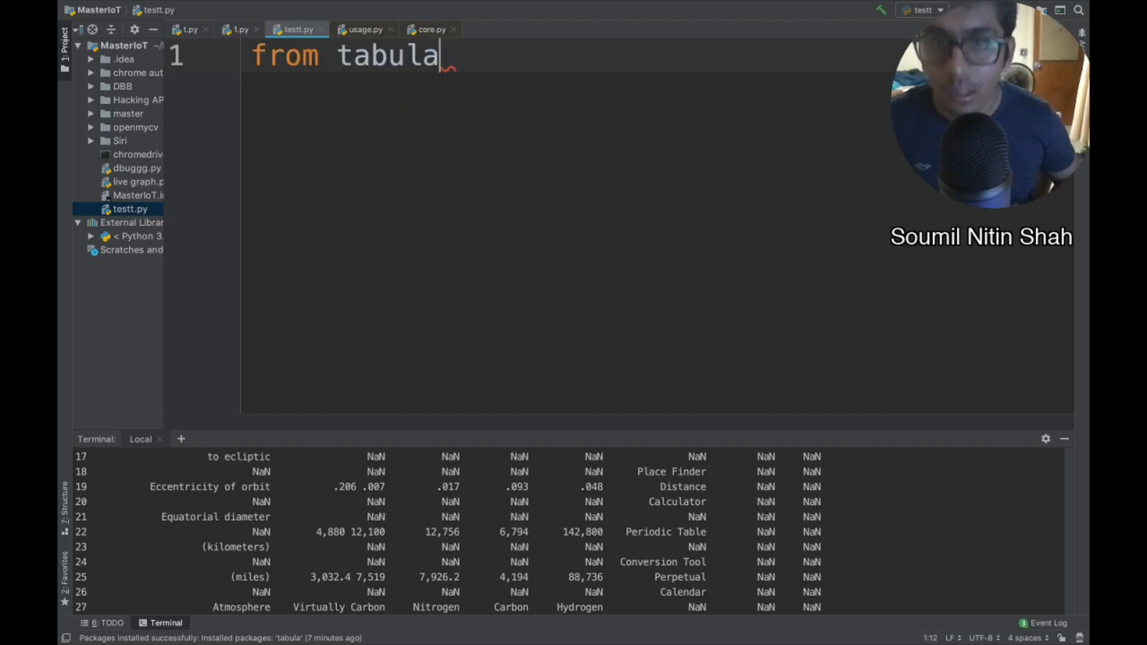
type("import re")
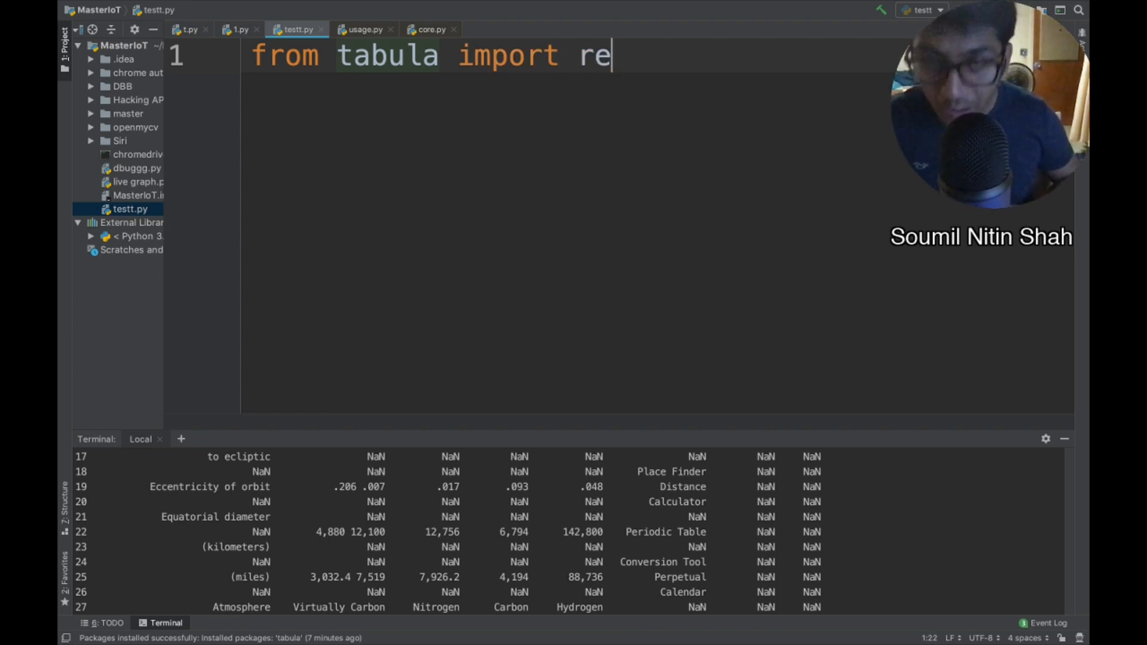
type("ad_pdf")
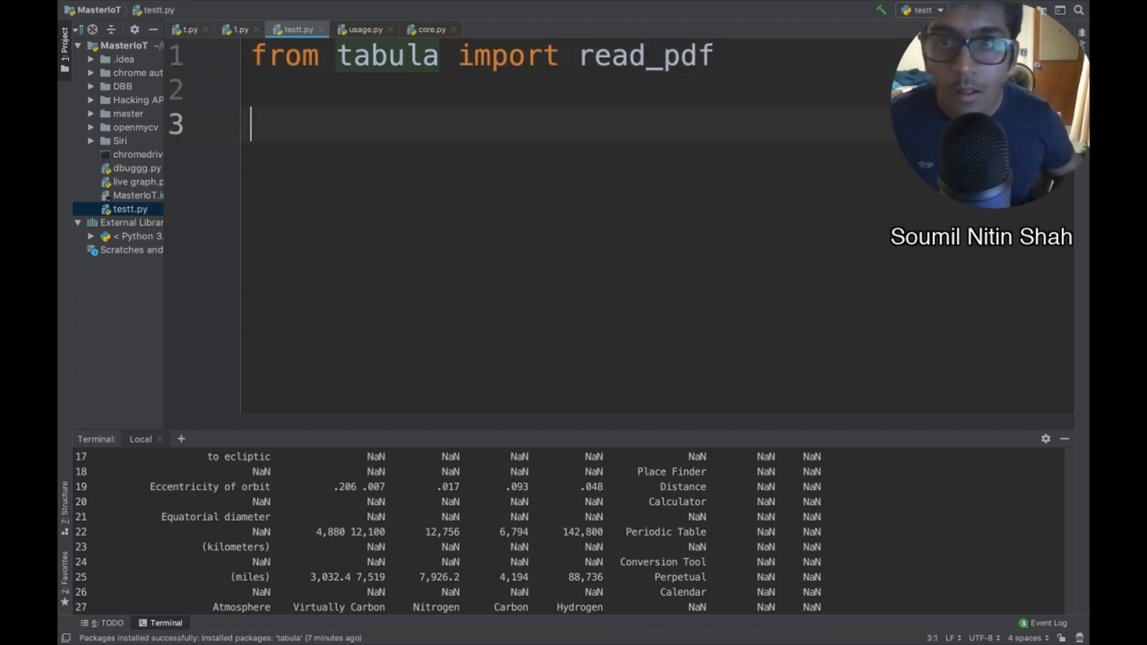
type("imp")
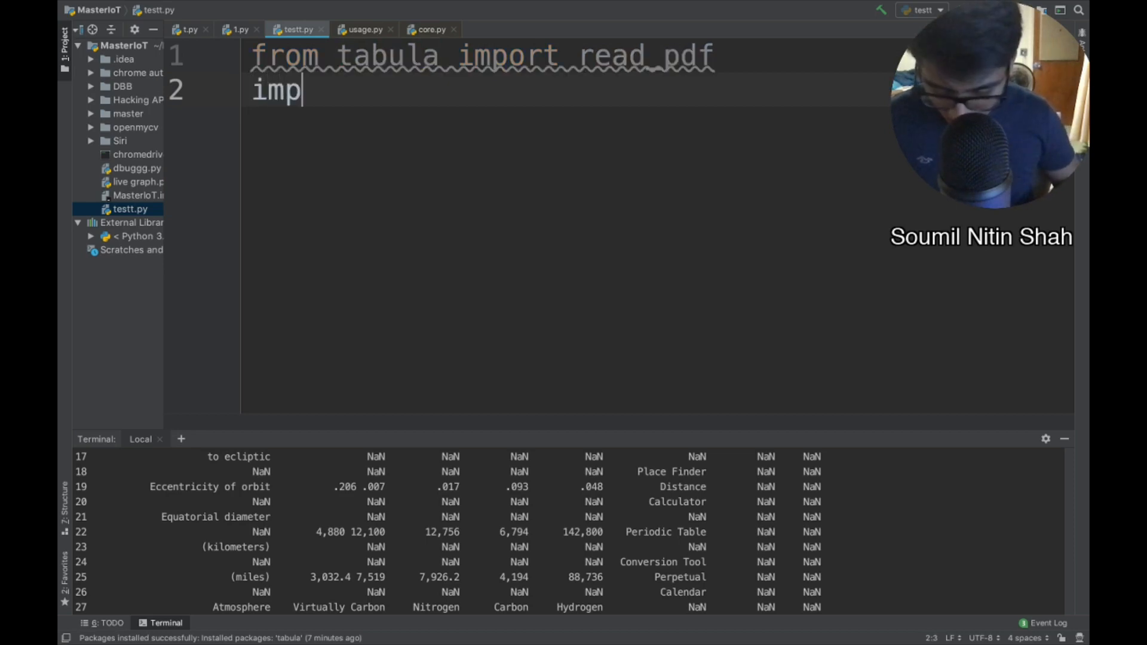
type("ort ssl")
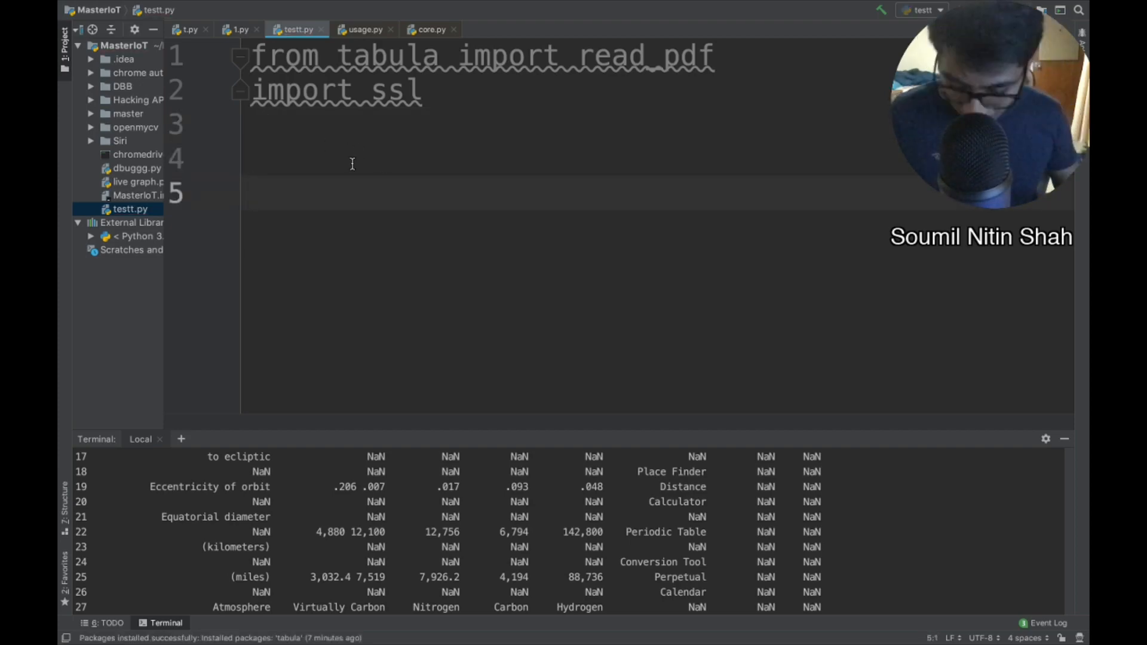
type("url = \"\"")
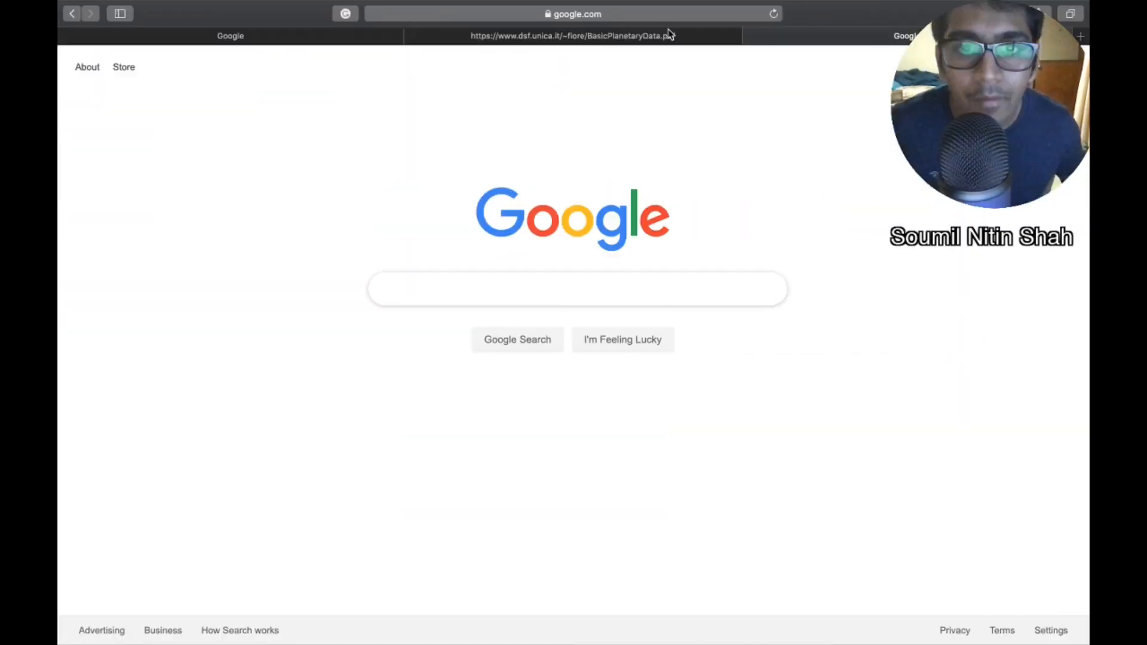
left_click(571, 35)
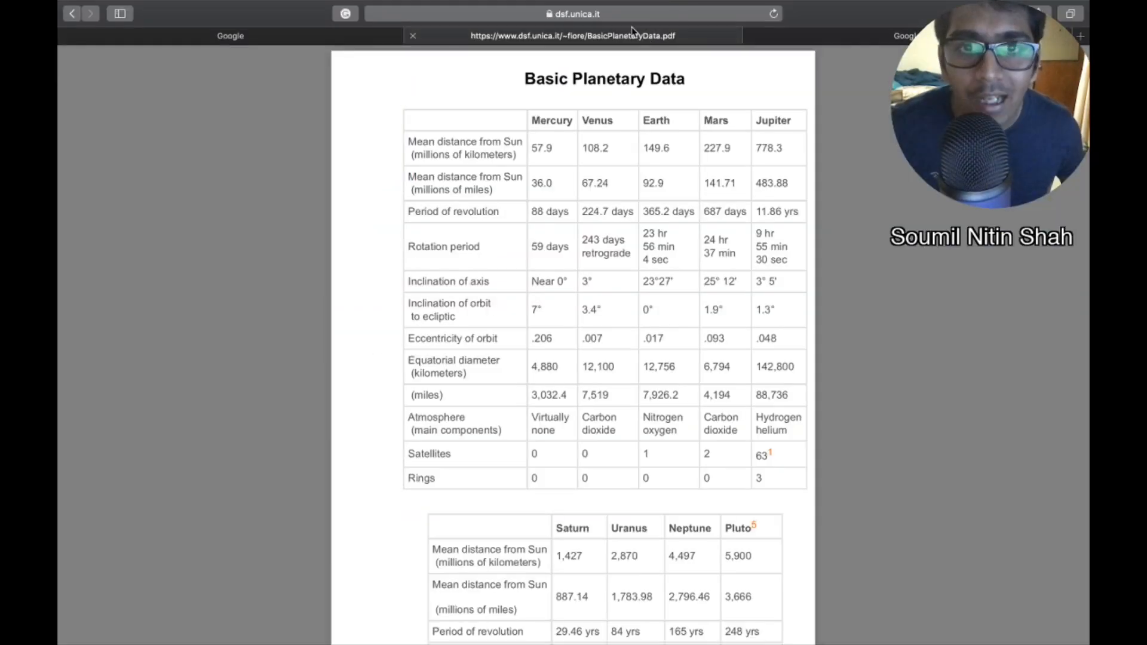
left_click(573, 13)
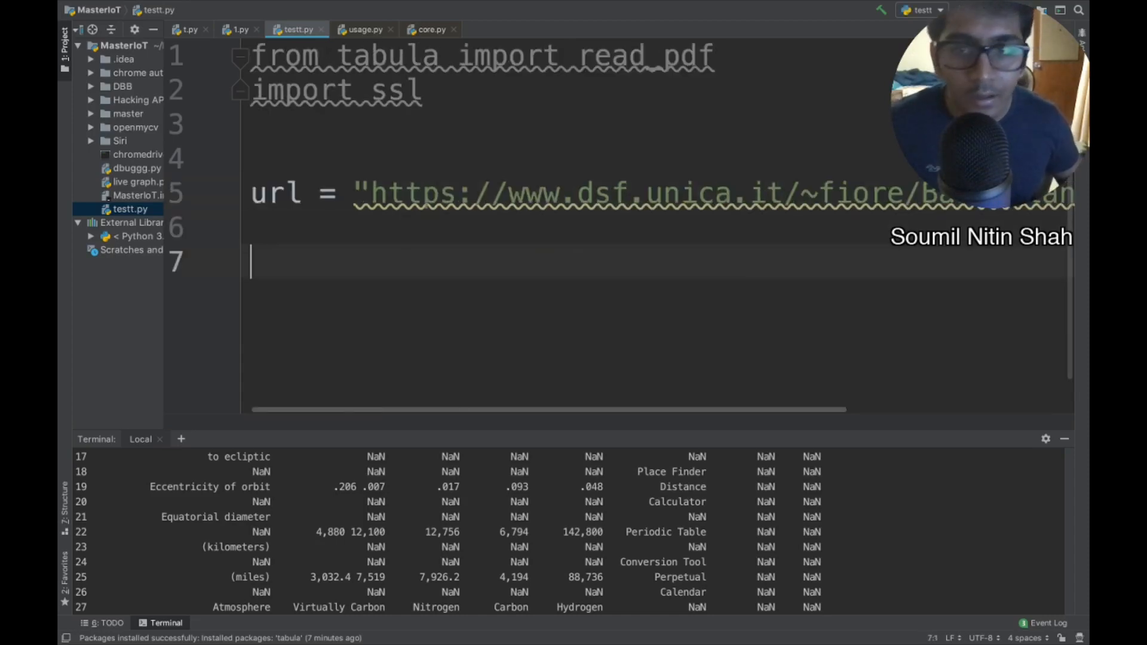
Step: Add a try block assigning df = read_pdf()
type("t")
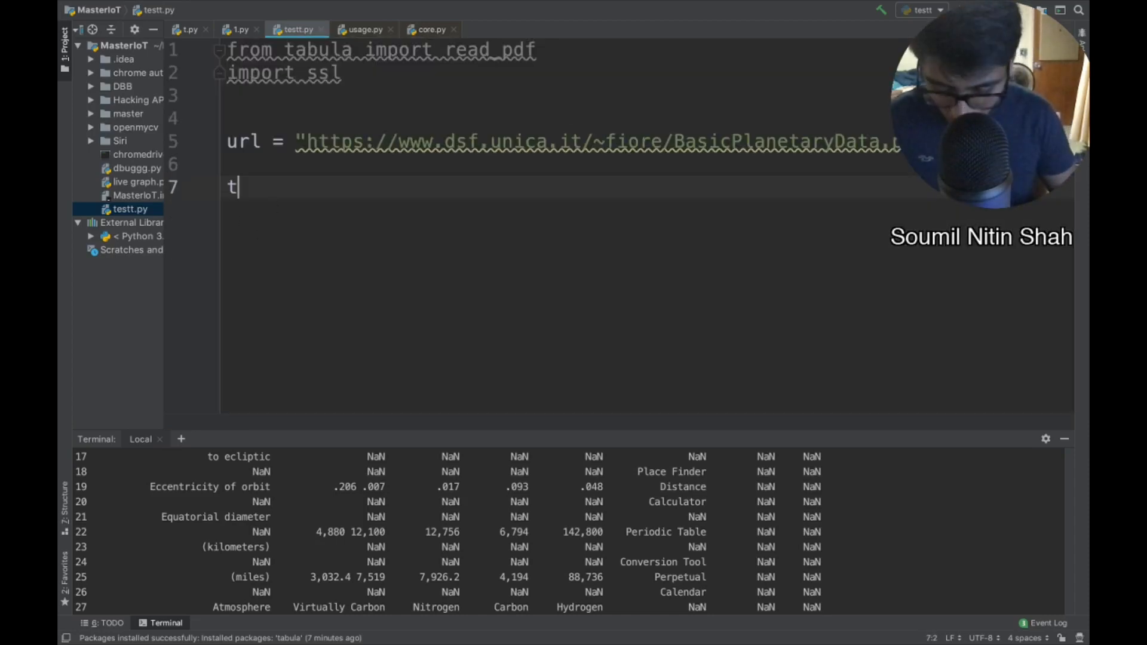
type("ry:")
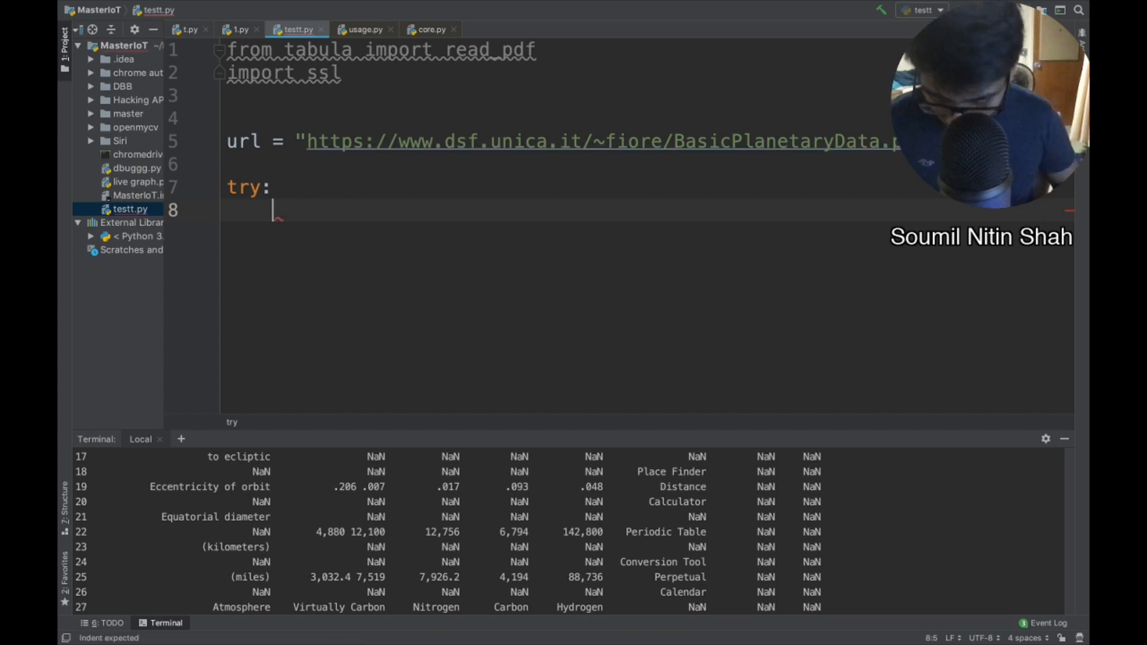
type("df =read")
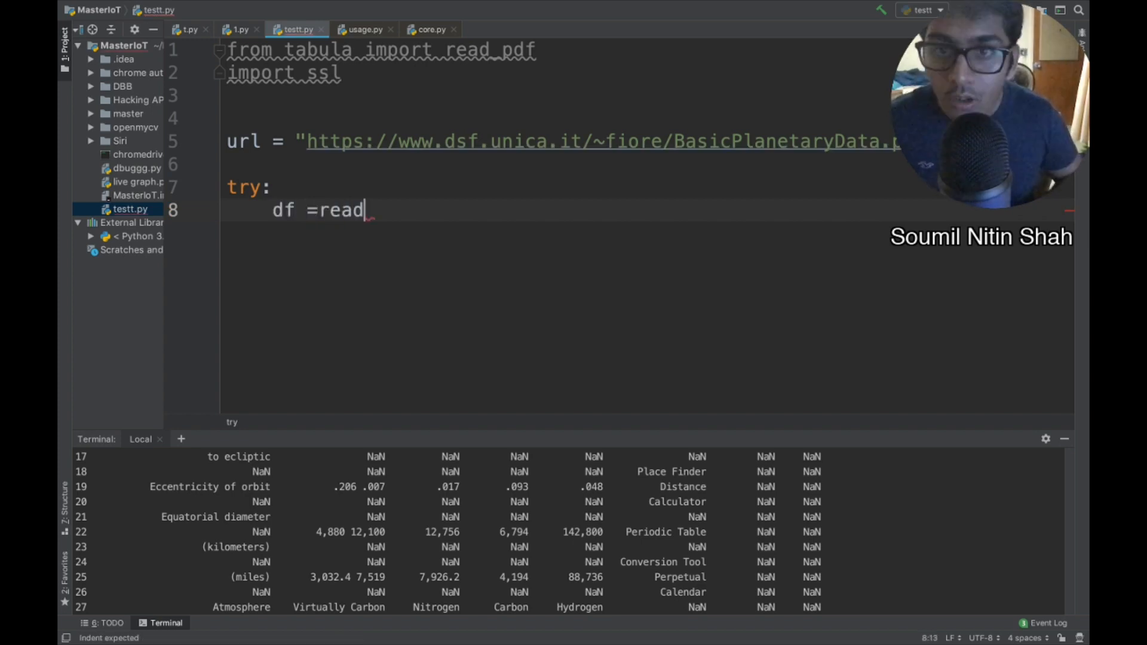
type("_pdf()")
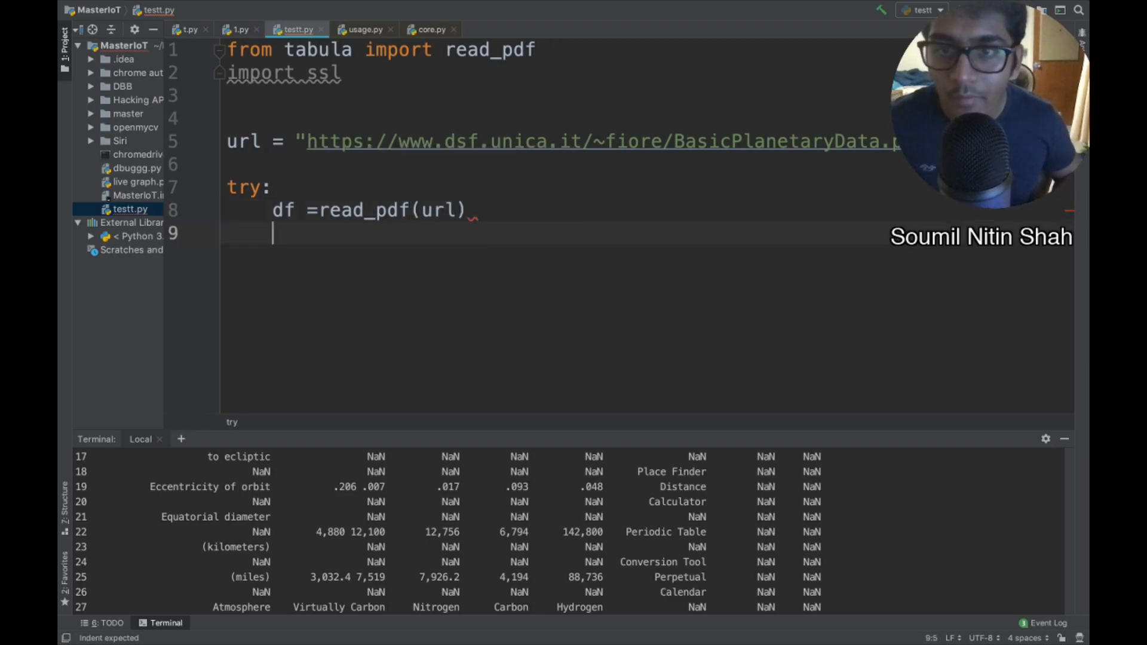
Step: Add except Exception as e printing "Error {}".format(e), and print(df) in the try
type("except Exc")
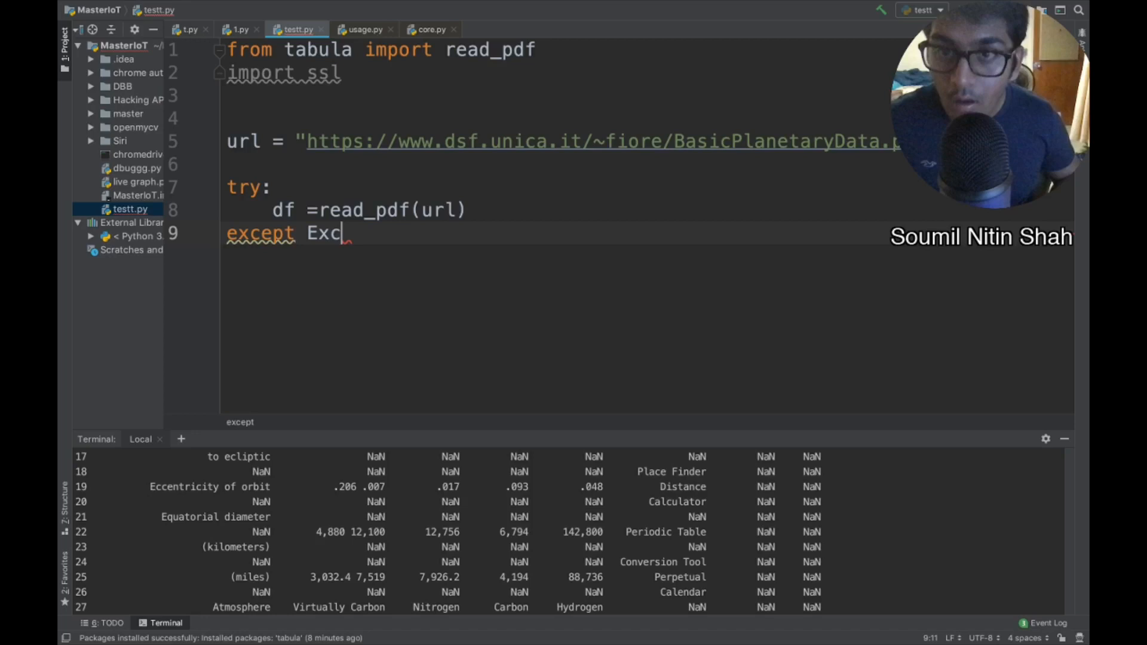
type("eption as e")
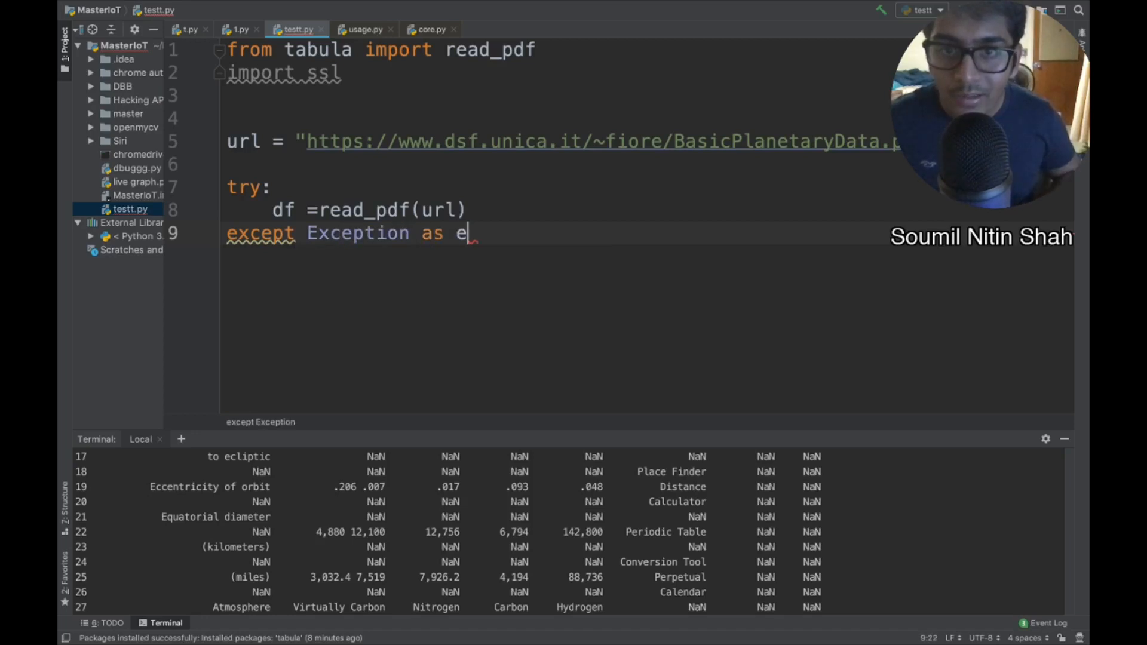
type(":")
type("print")
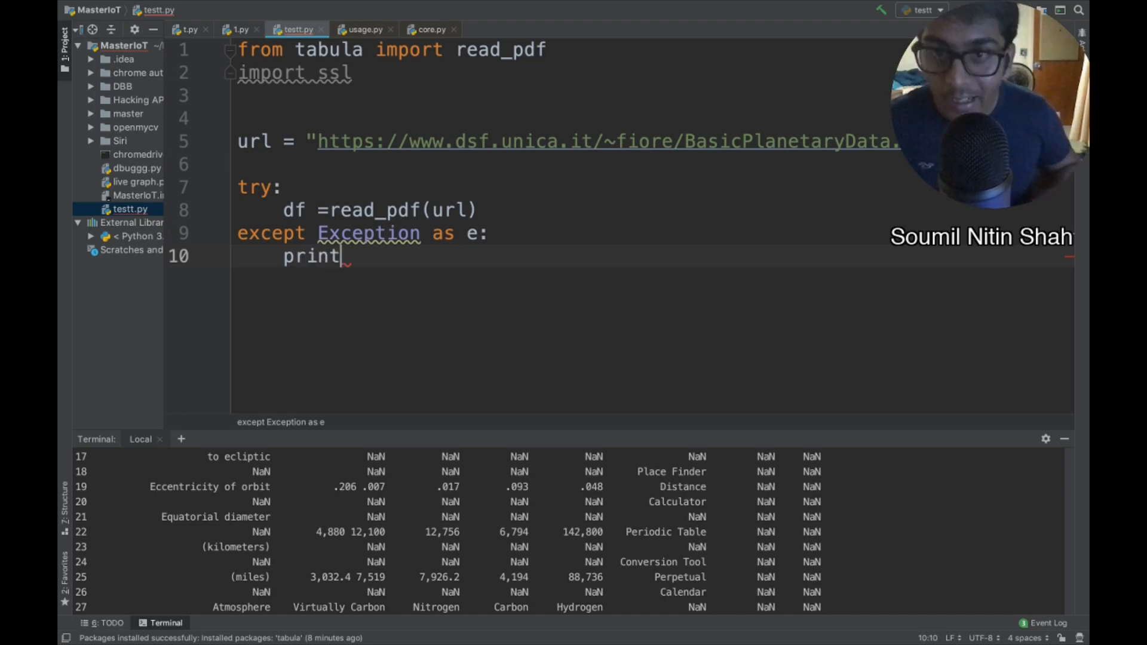
type("()")
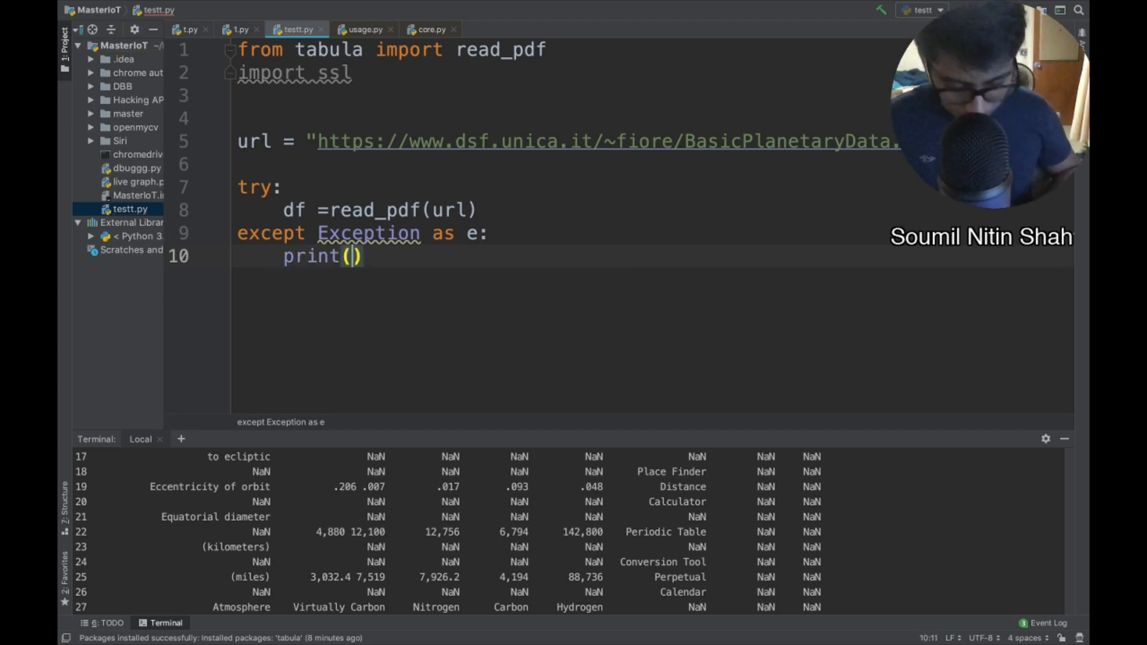
type("\"Error {P{\"")
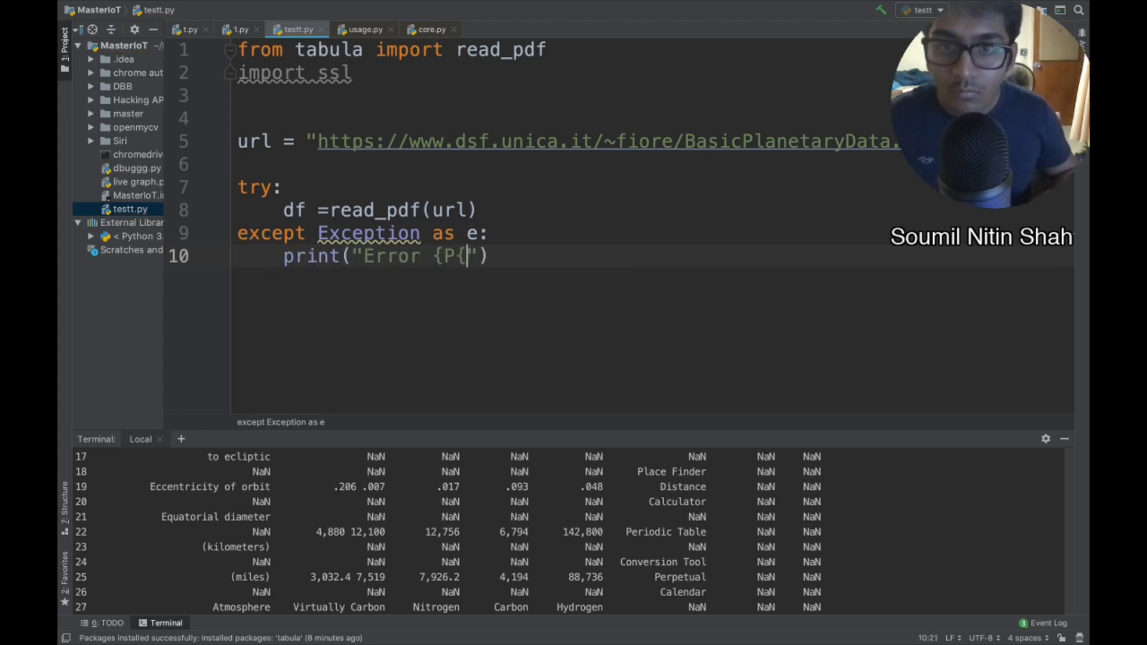
key("Backspace")
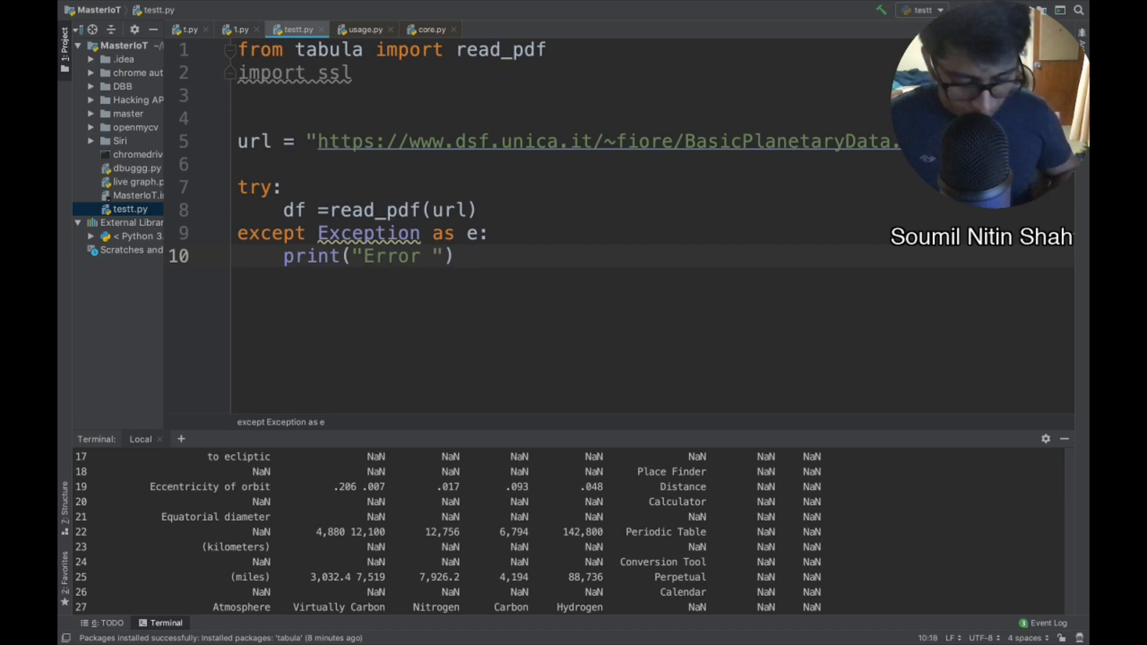
type("{}\".")
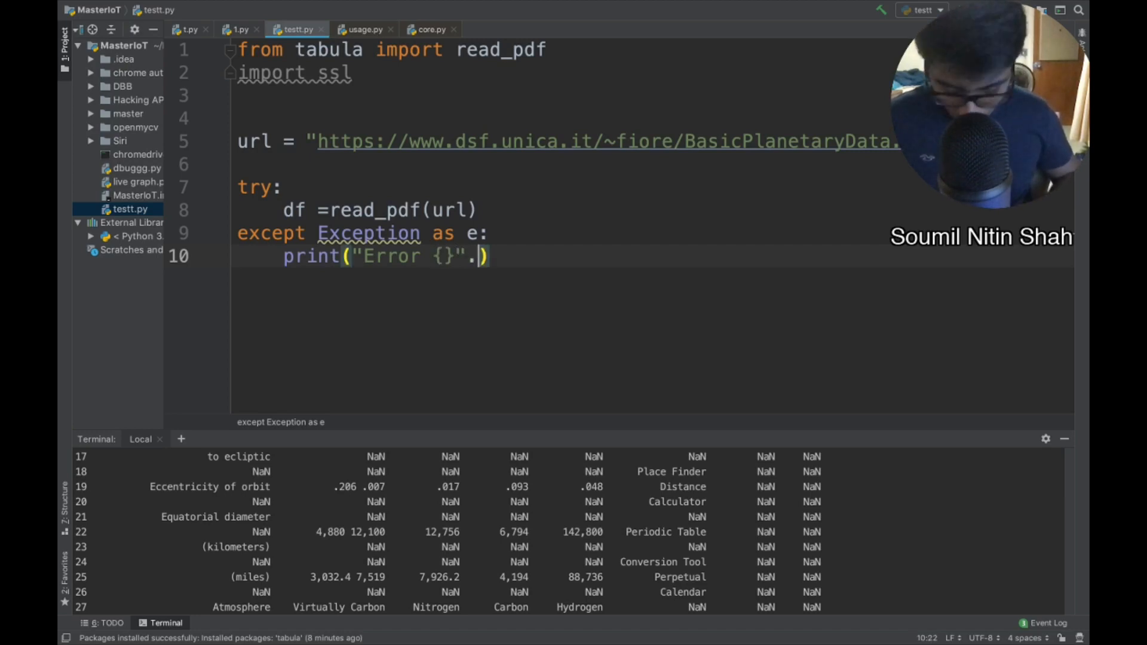
type("format()")
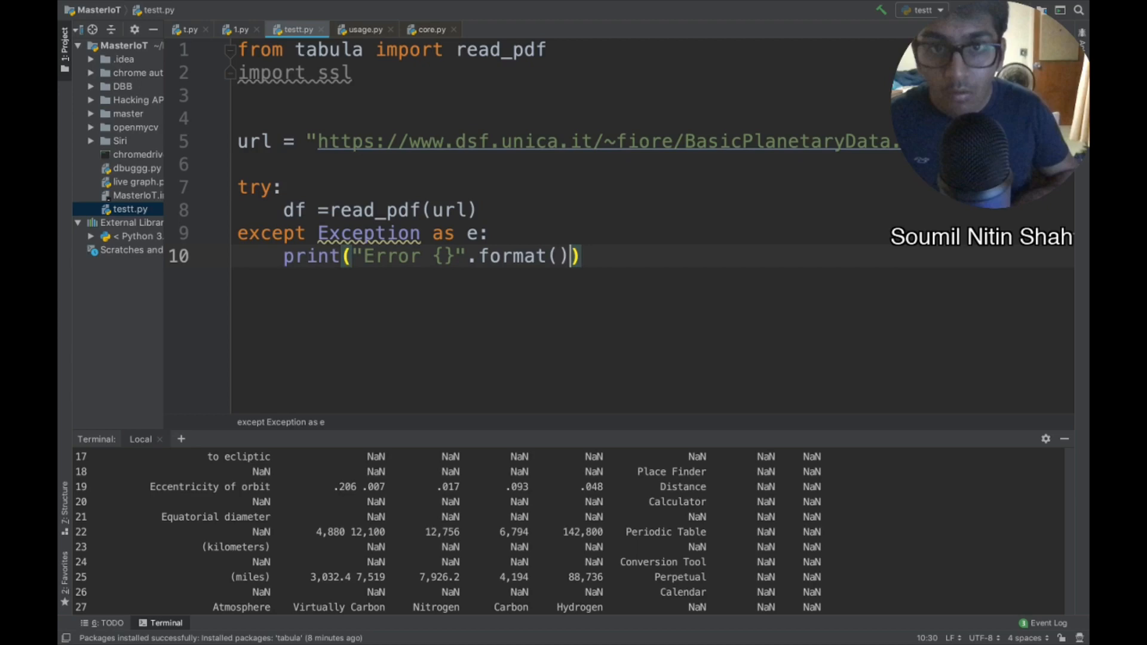
type("e")
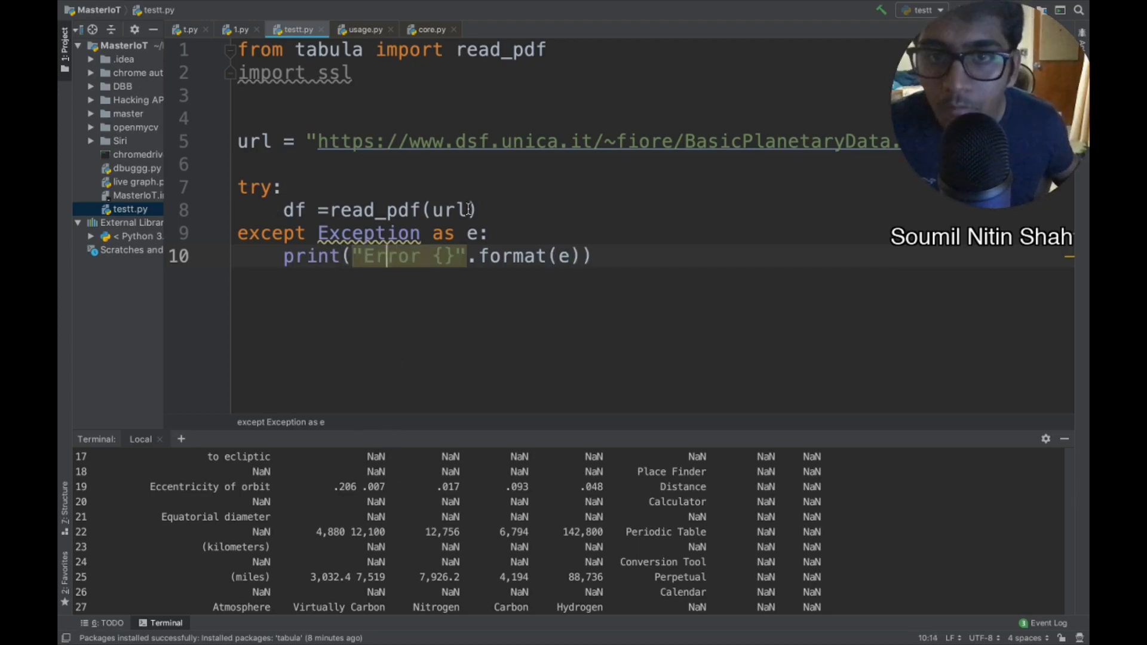
type("prin")
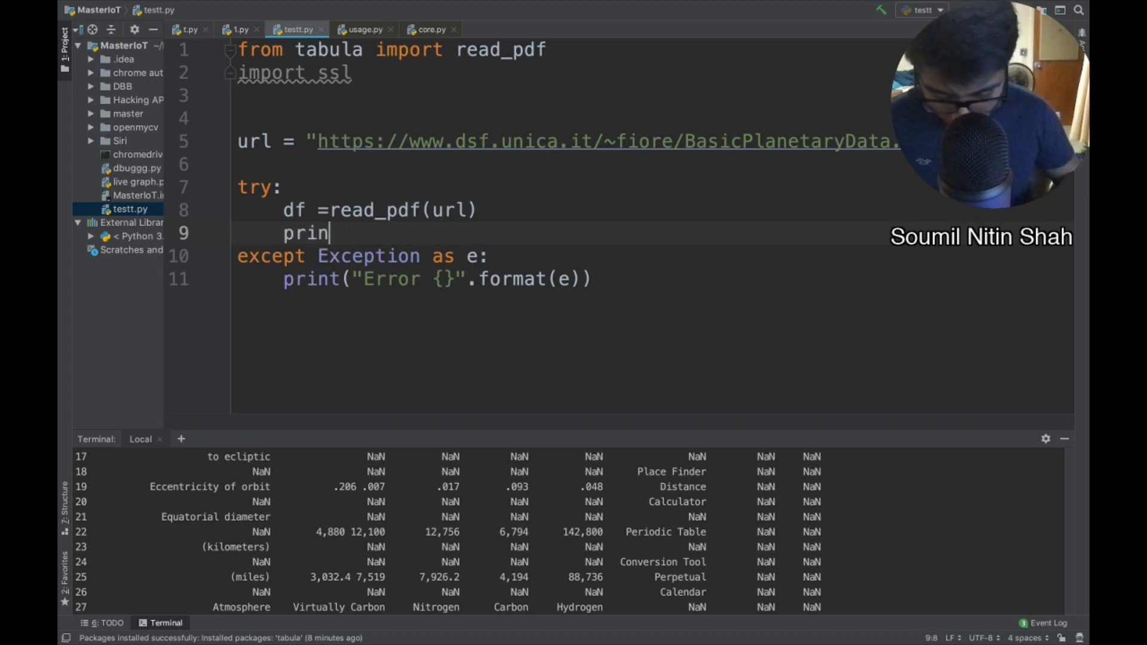
type("t(df)")
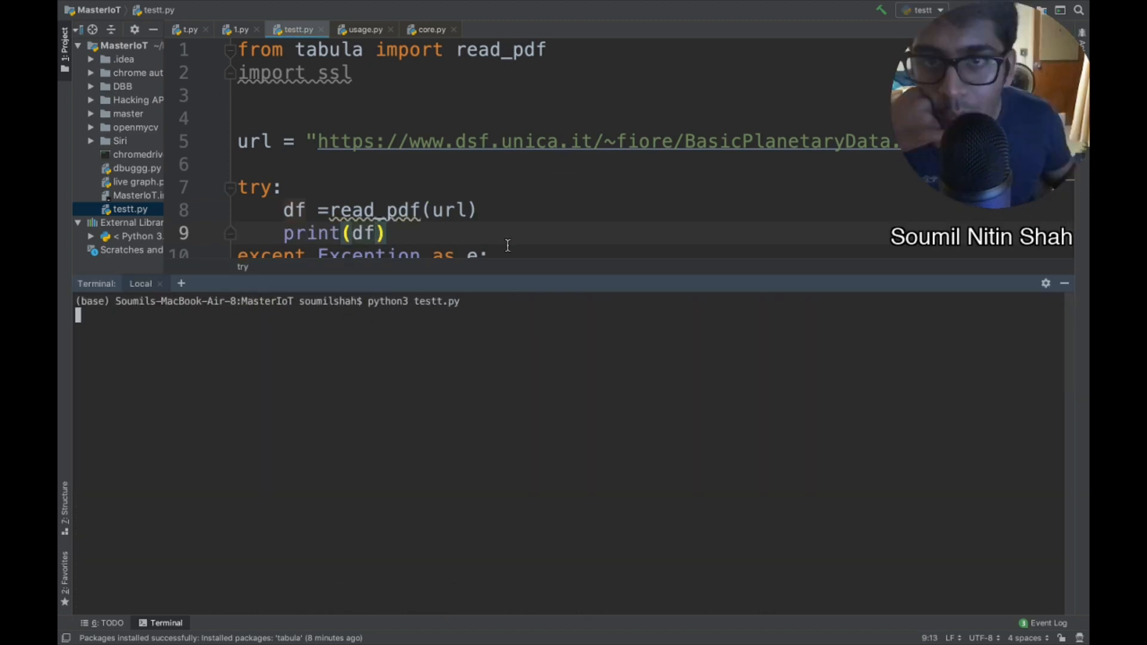
mouse_move(369, 345)
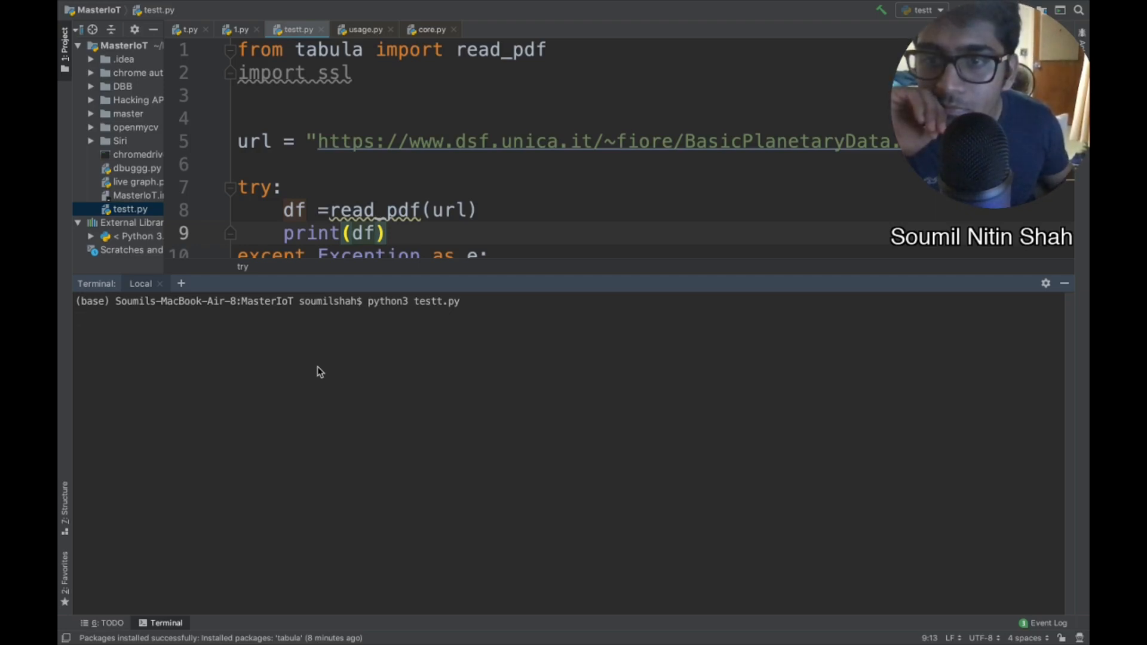
Step: Run python3 testt.py to print the extracted planetary data table
left_click(780, 8)
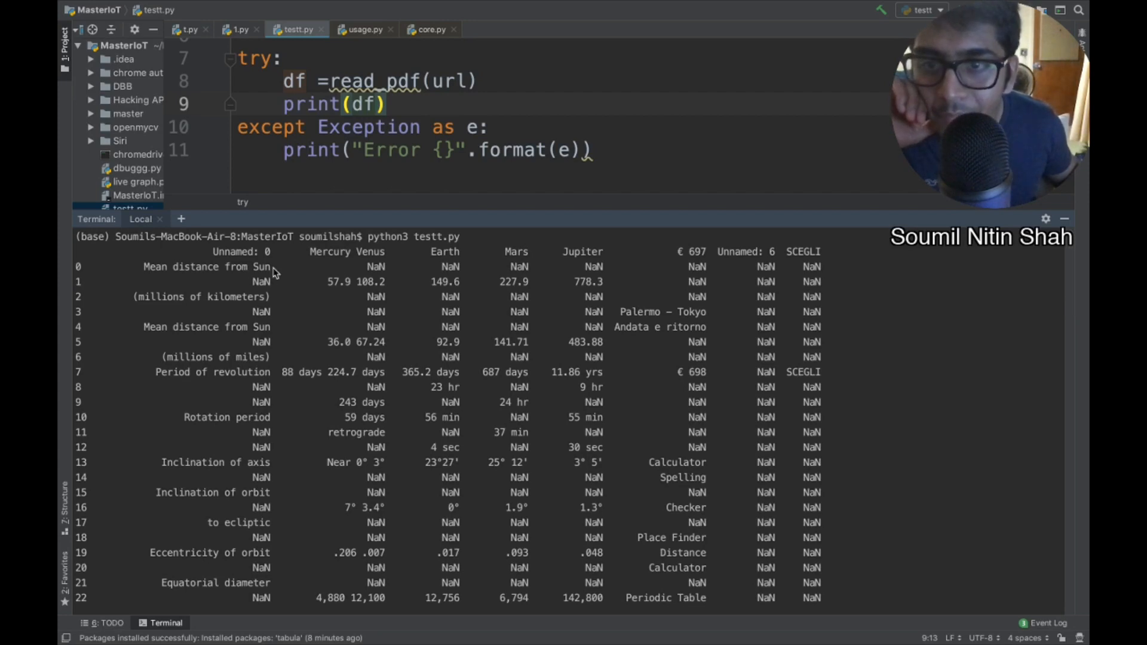
left_click(395, 104)
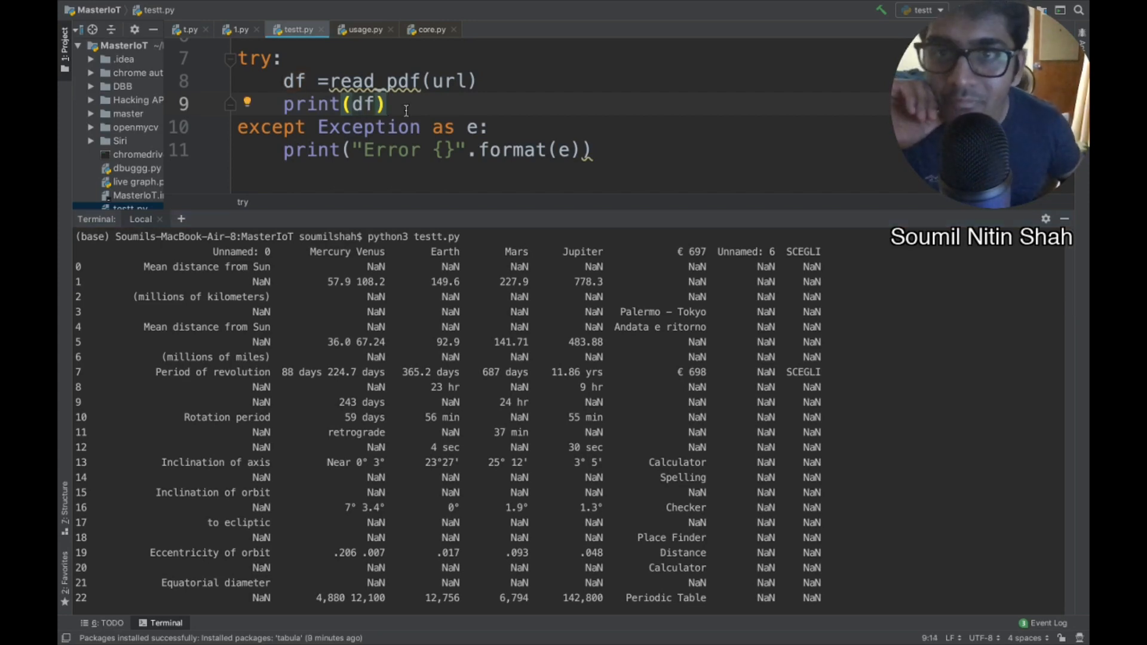
Step: Change print(df) to print(df.describe()), rerun it, and delete the blank line inside the call
type(".d")
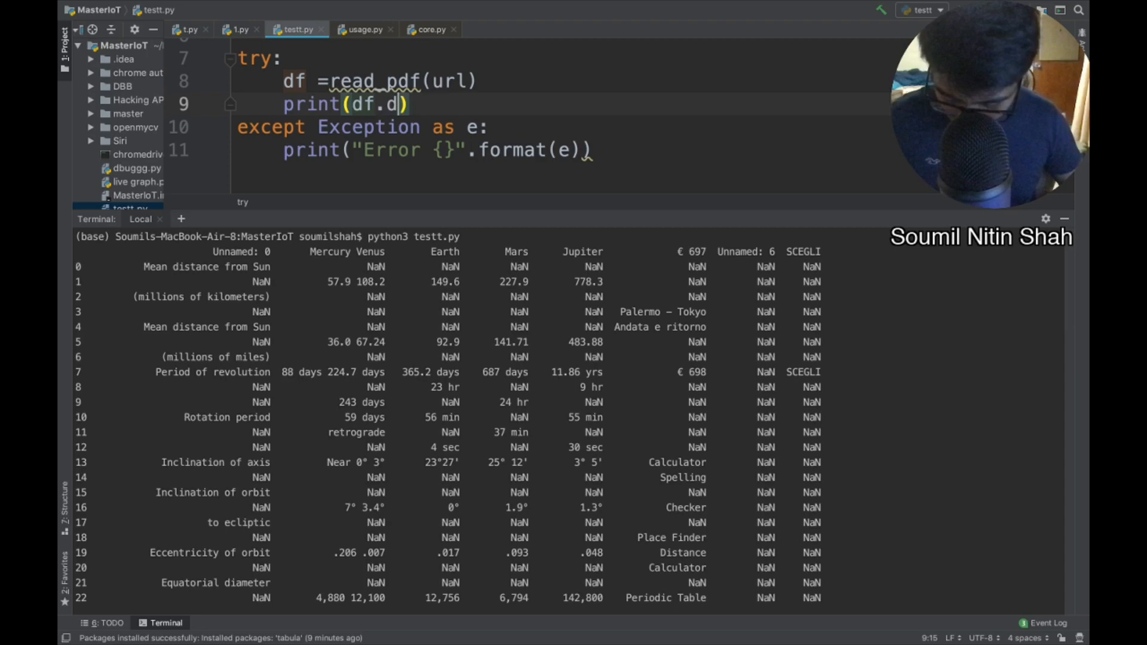
type("escribe(")
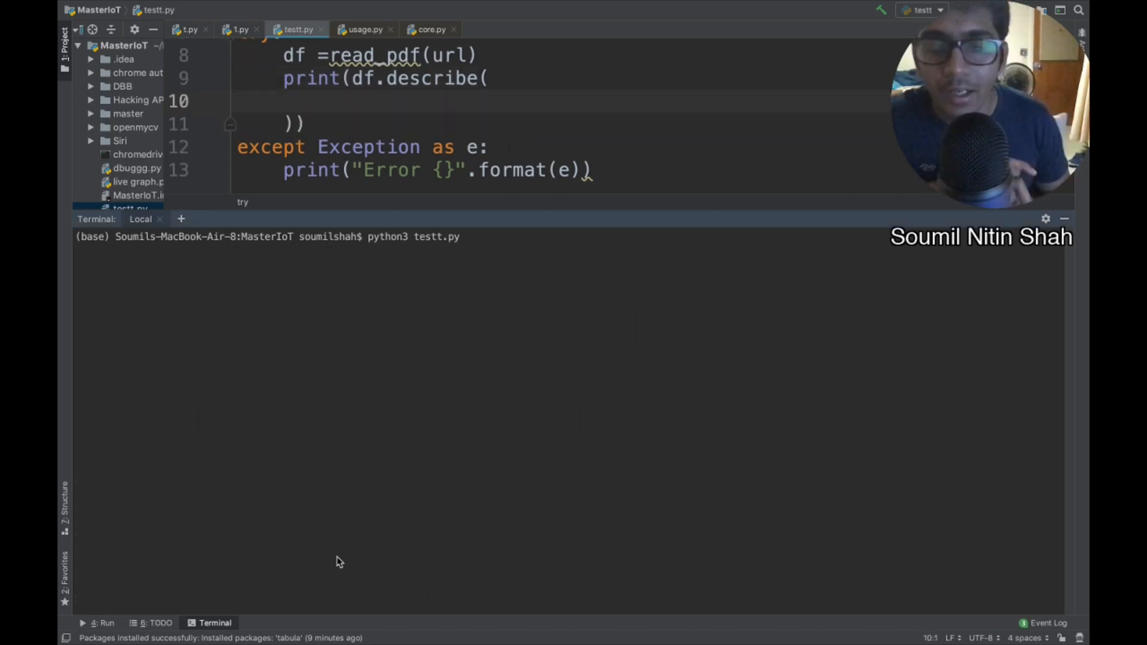
key("Return")
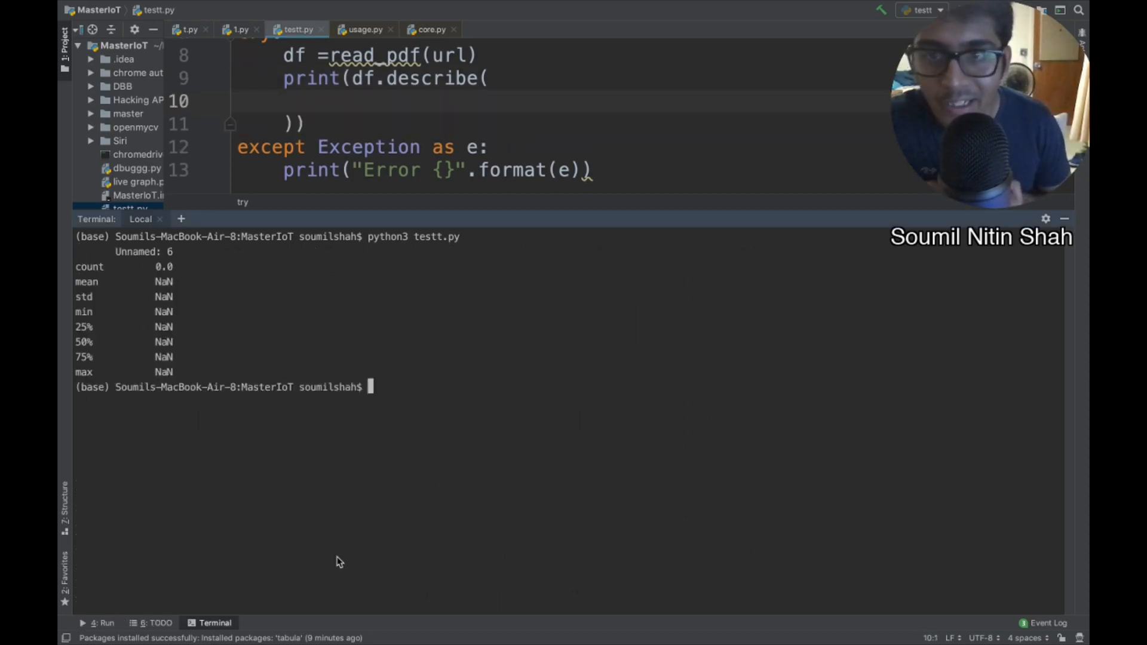
mouse_move(84, 273)
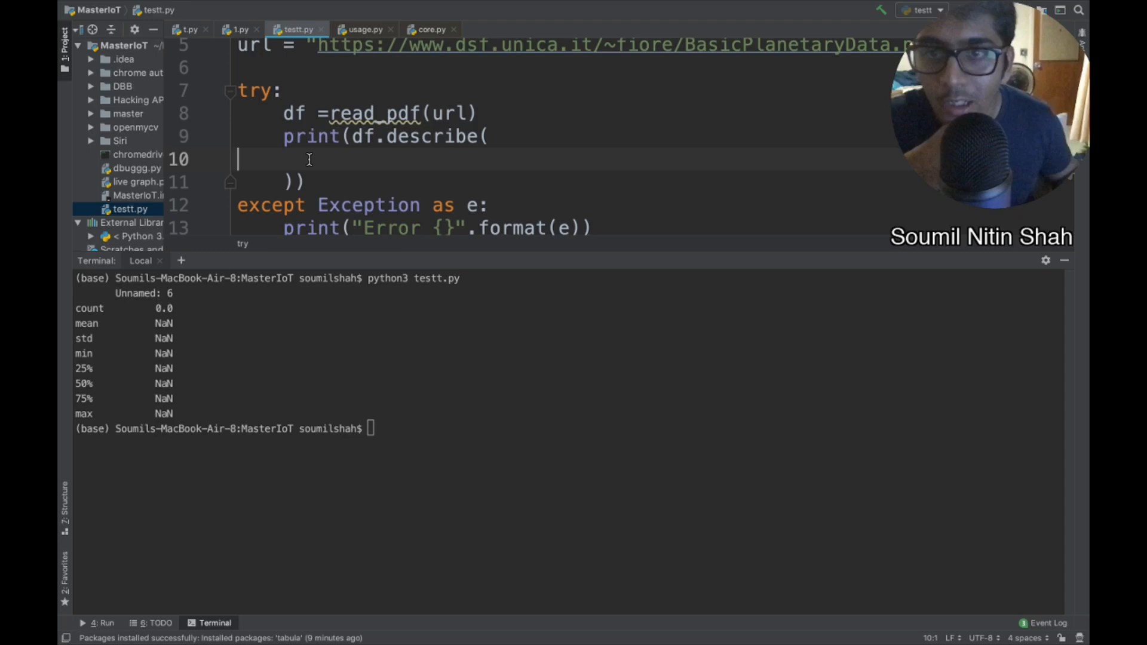
key("Backspace")
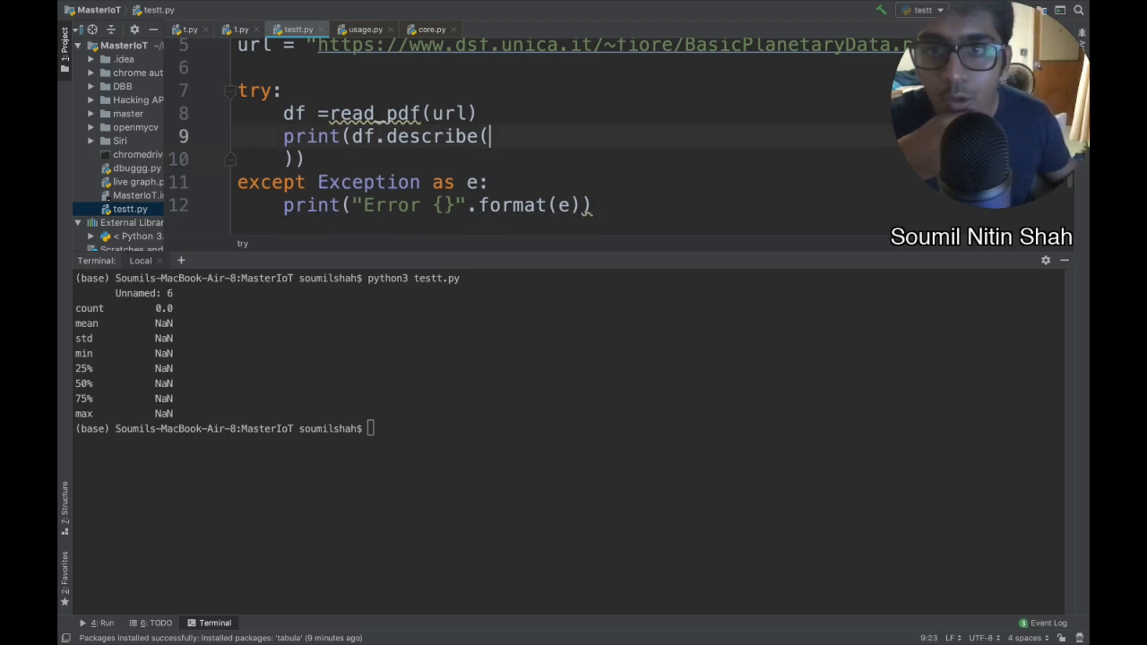